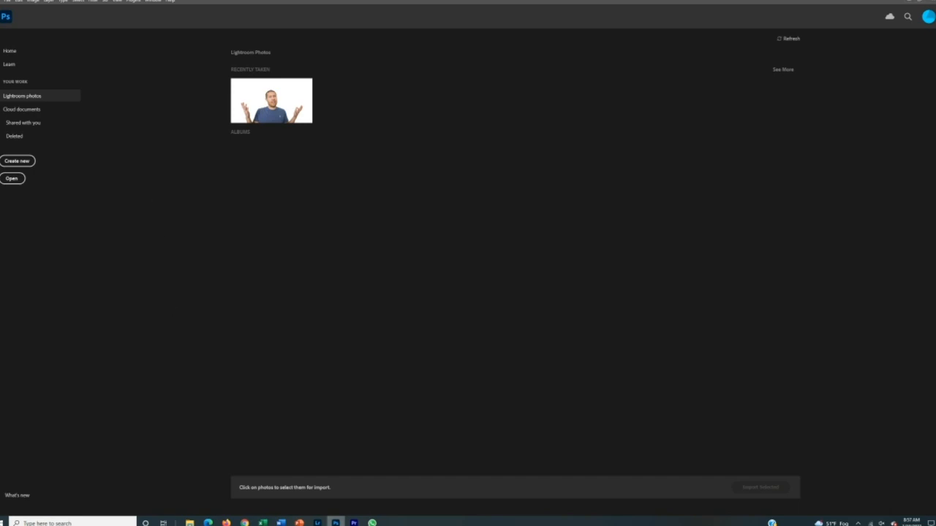
{"action": "mouse_move", "coordinate": [372, 431]}
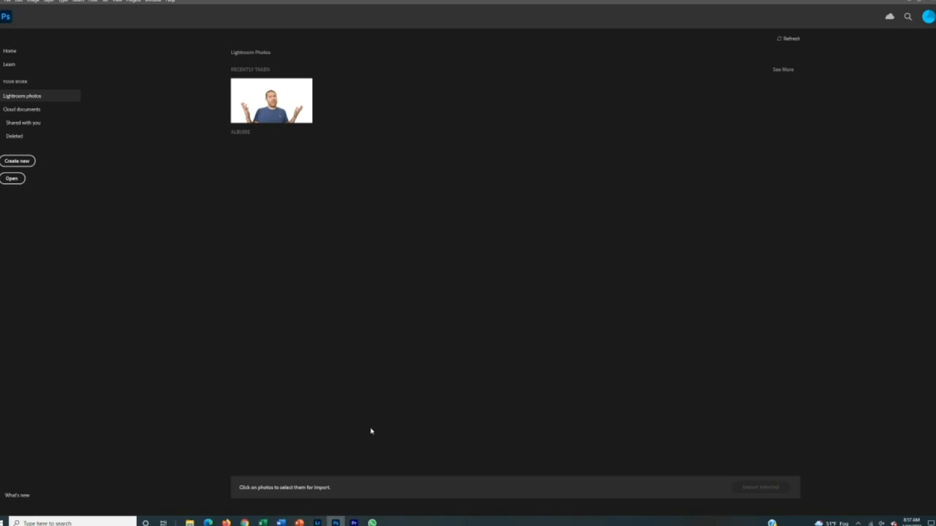
{"action": "mouse_move", "coordinate": [497, 262]}
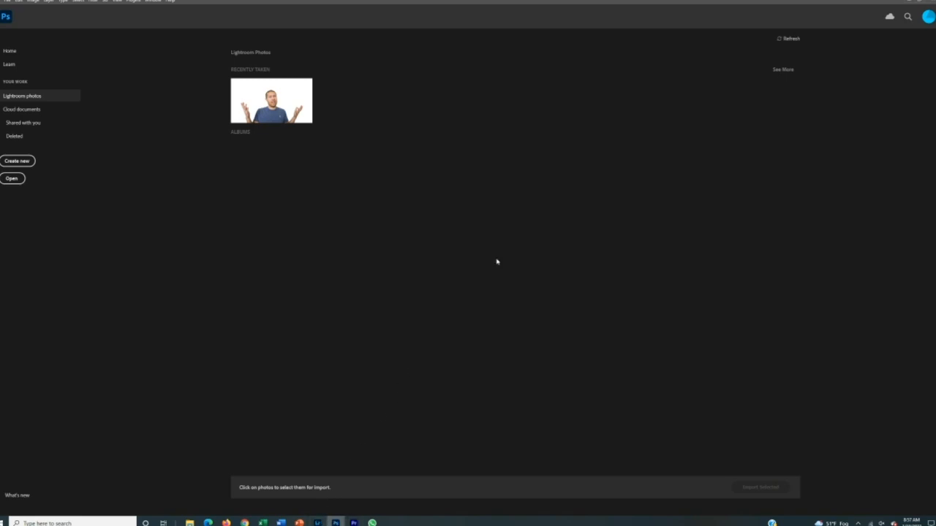
{"action": "mouse_move", "coordinate": [369, 307]}
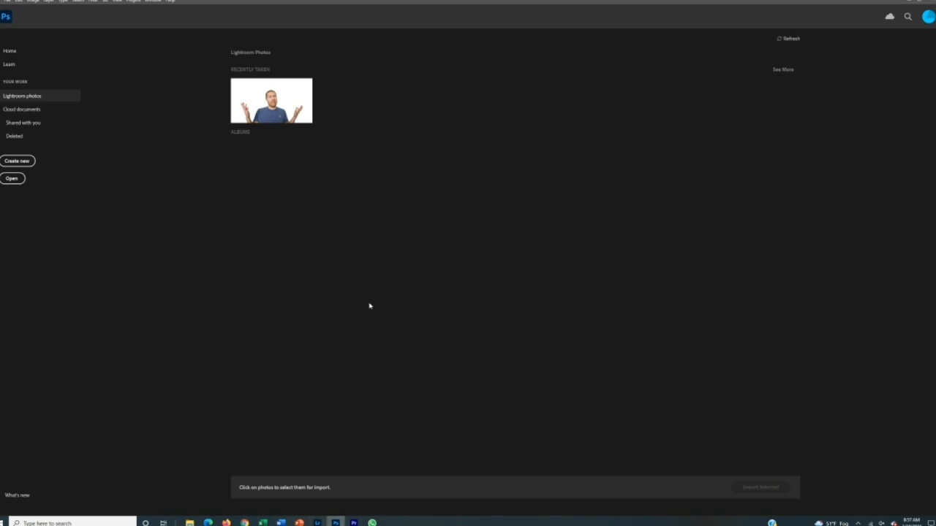
{"action": "mouse_move", "coordinate": [172, 127]}
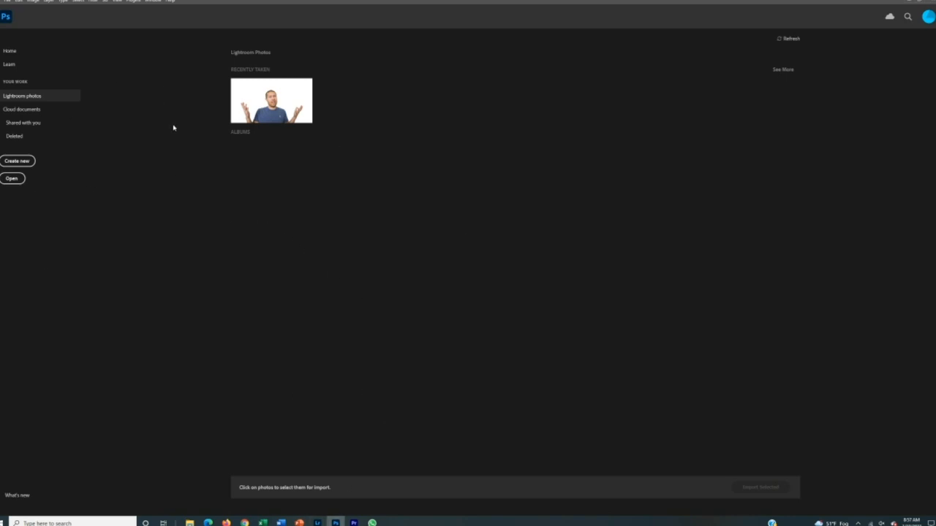
{"action": "mouse_move", "coordinate": [357, 153]}
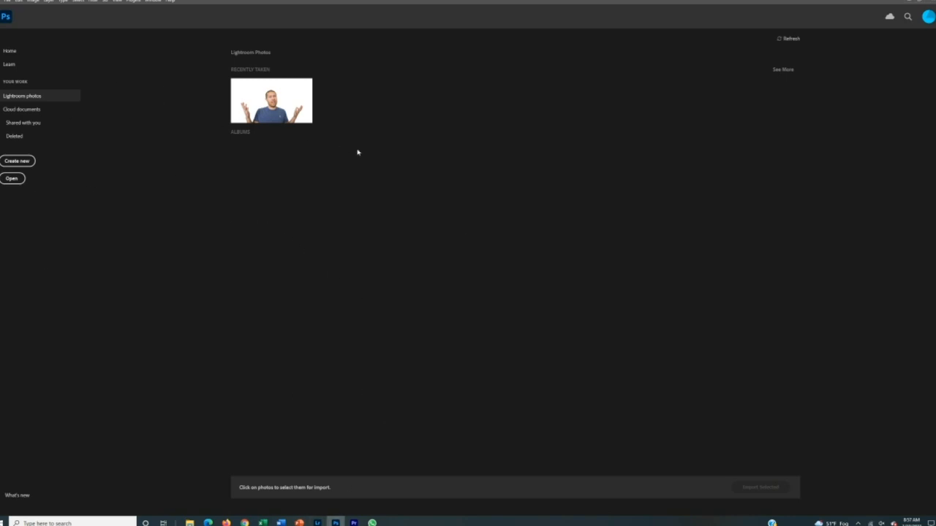
{"action": "mouse_move", "coordinate": [208, 523]}
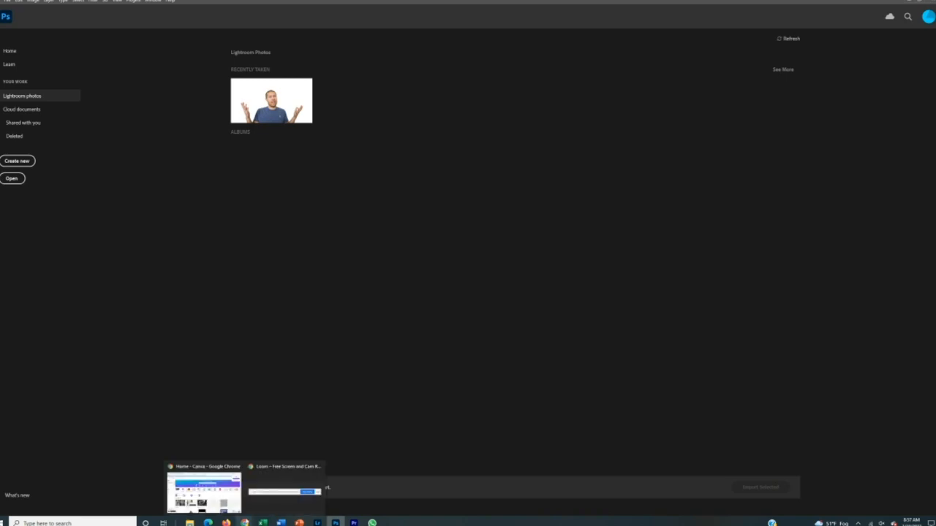
Bring up the Canva home page with recent designs in the browser
{"action": "left_click", "coordinate": [204, 486]}
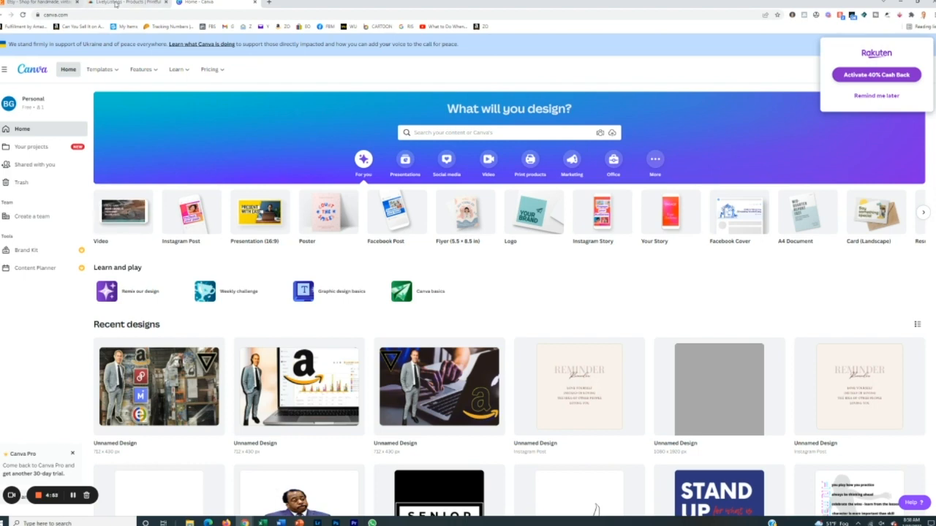
{"action": "mouse_move", "coordinate": [110, 2]}
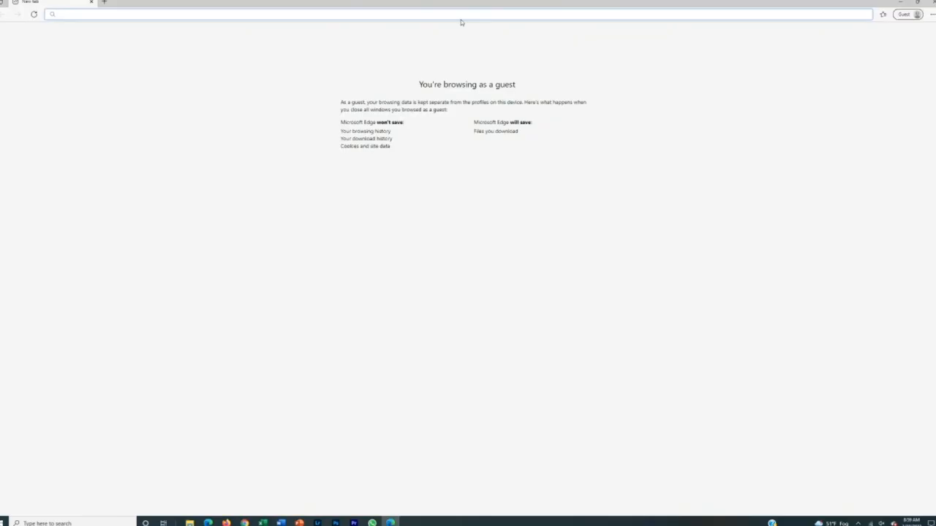
Load etsy.com in the guest window and focus the Etsy search box
{"action": "type", "text": "etsy.com"}
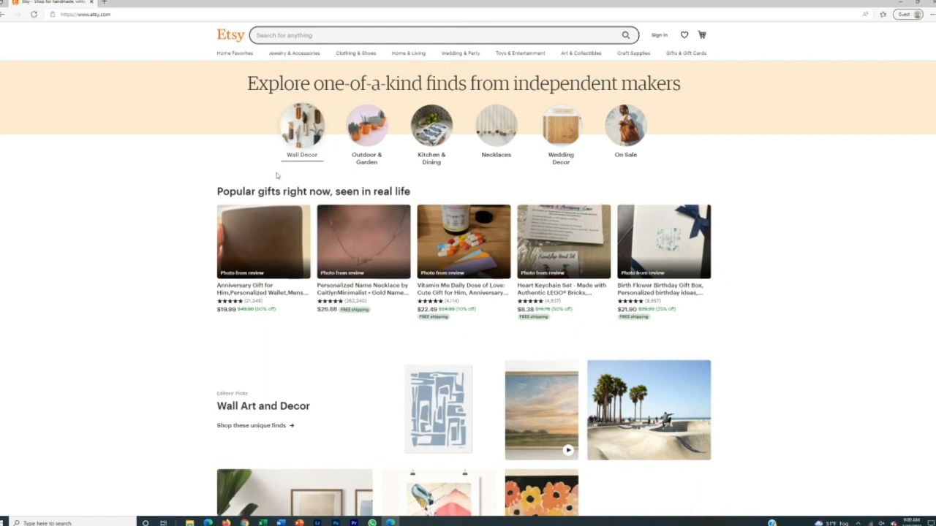
{"action": "mouse_move", "coordinate": [223, 171]}
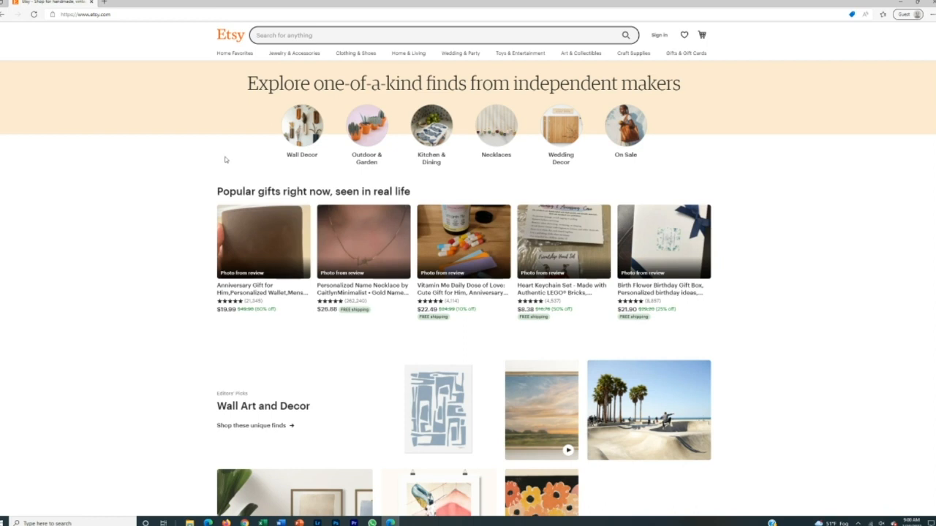
{"action": "left_click", "coordinate": [436, 35]}
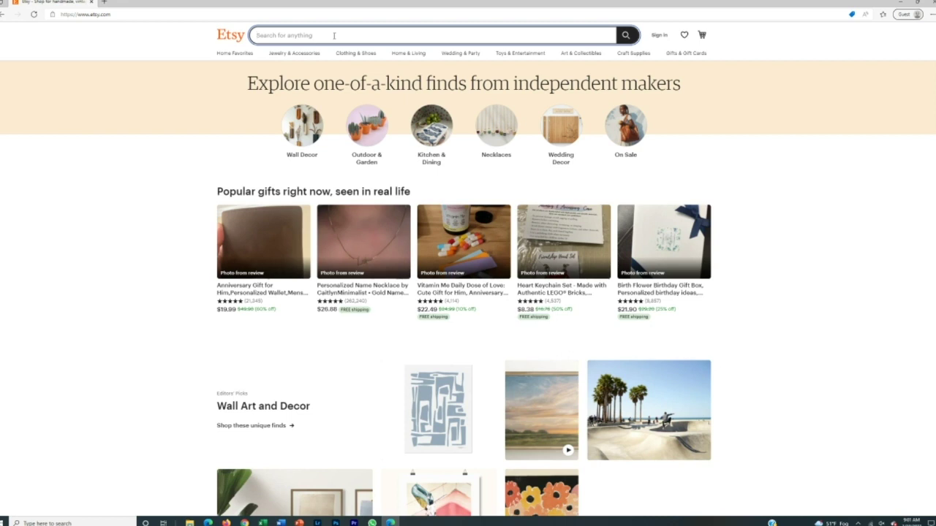
{"action": "type", "text": "spring"}
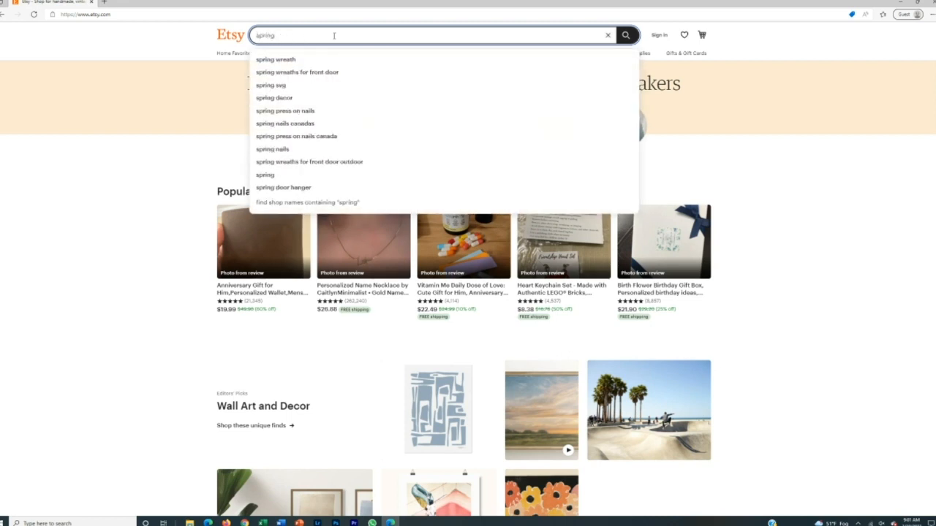
{"action": "mouse_move", "coordinate": [297, 72]}
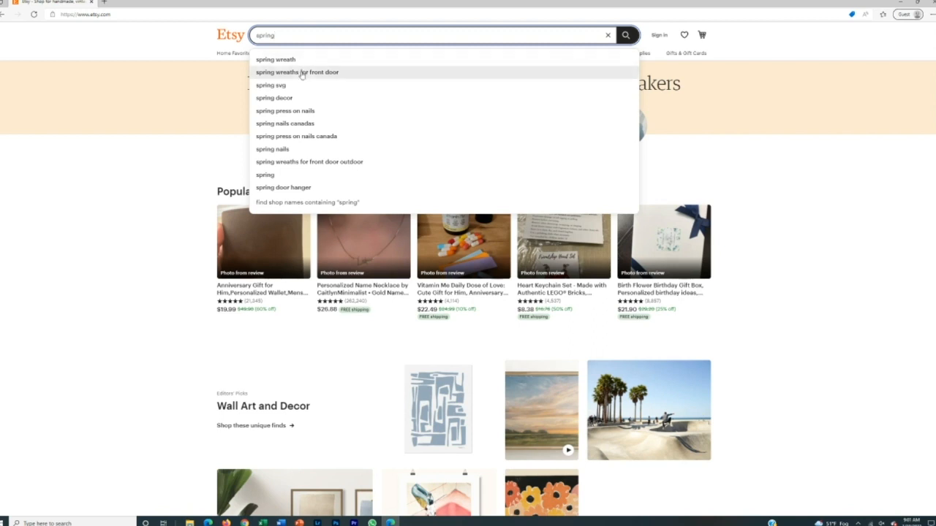
{"action": "mouse_move", "coordinate": [295, 98]}
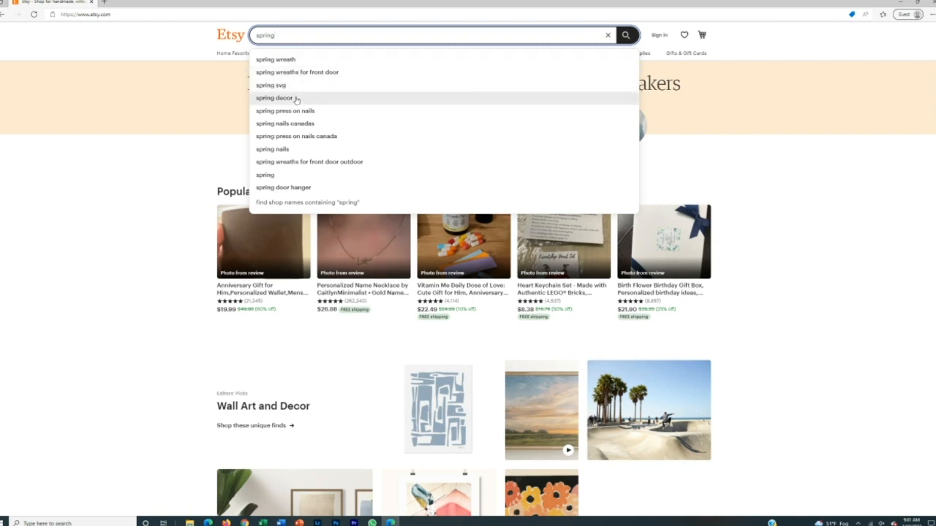
{"action": "mouse_move", "coordinate": [305, 146]}
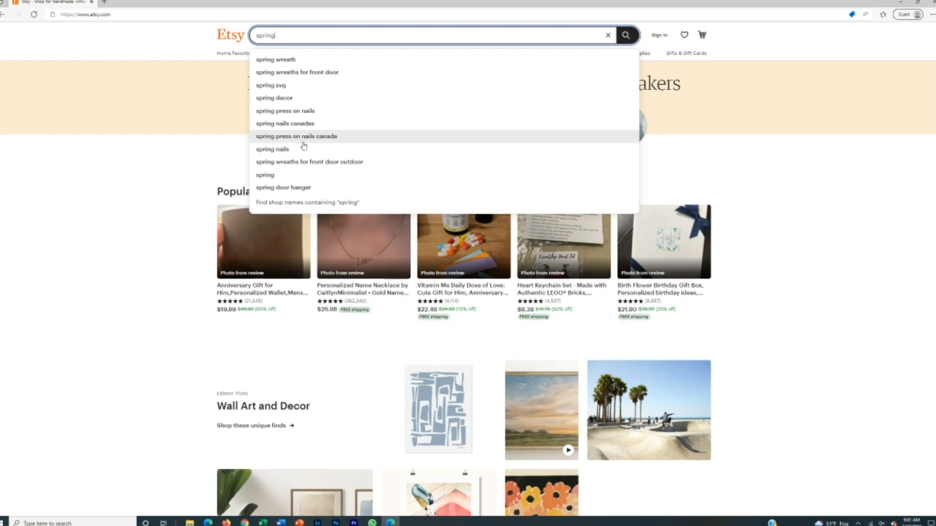
{"action": "mouse_move", "coordinate": [333, 146]}
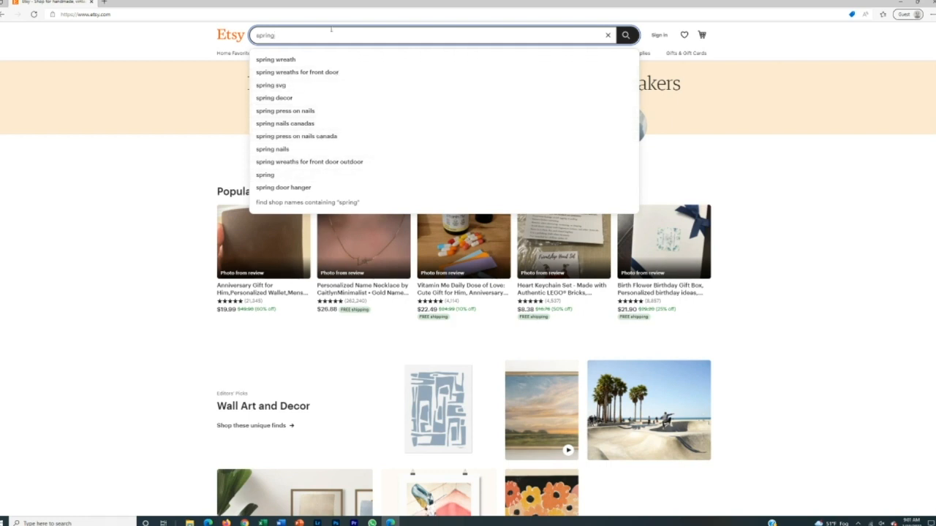
{"action": "left_click", "coordinate": [607, 35]}
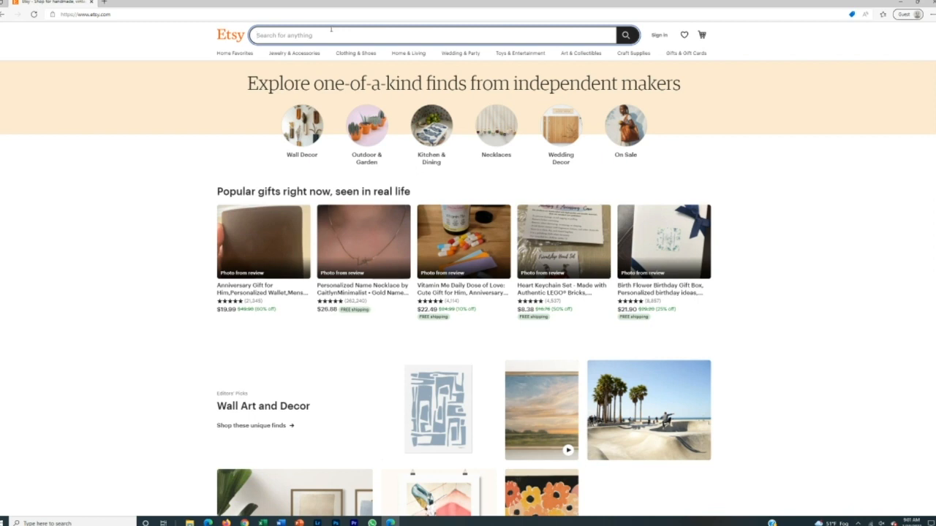
{"action": "type", "text": "sprin"}
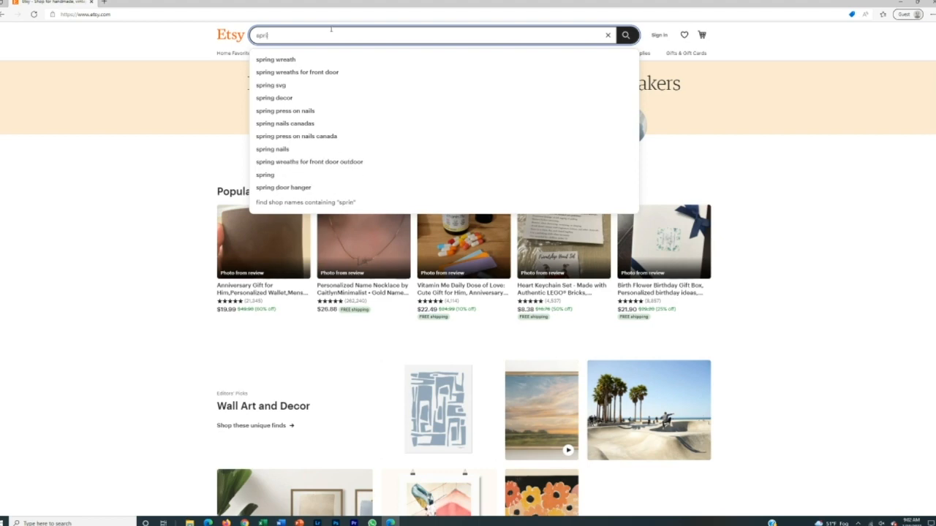
Search Etsy for 'funny spring t shirt' and browse the resulting listings grid
{"action": "type", "text": "funny spring t shirt"}
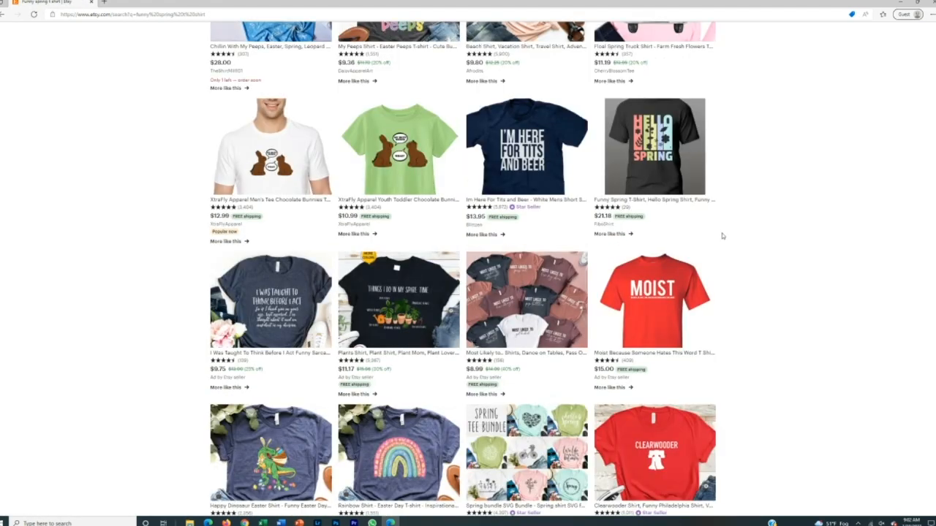
{"action": "mouse_move", "coordinate": [270, 146]}
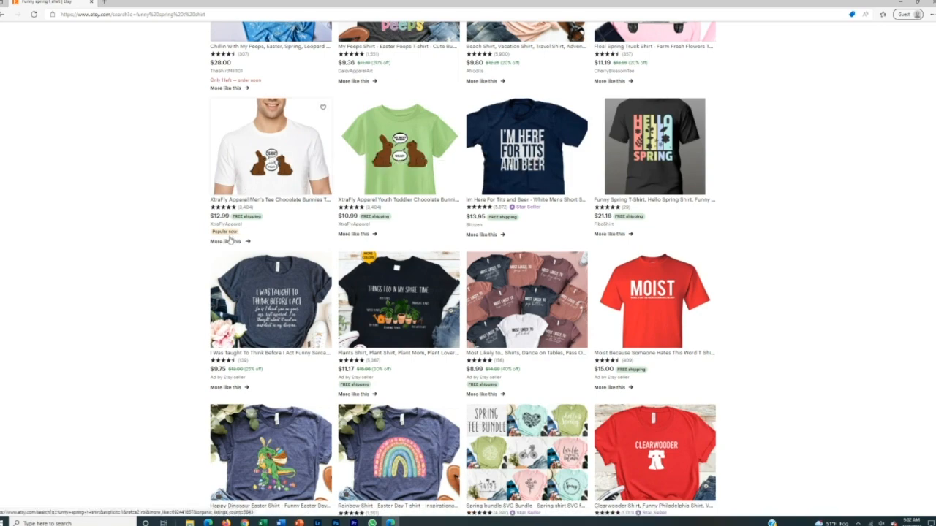
{"action": "scroll", "scroll_direction": "up", "scroll_amount": 3}
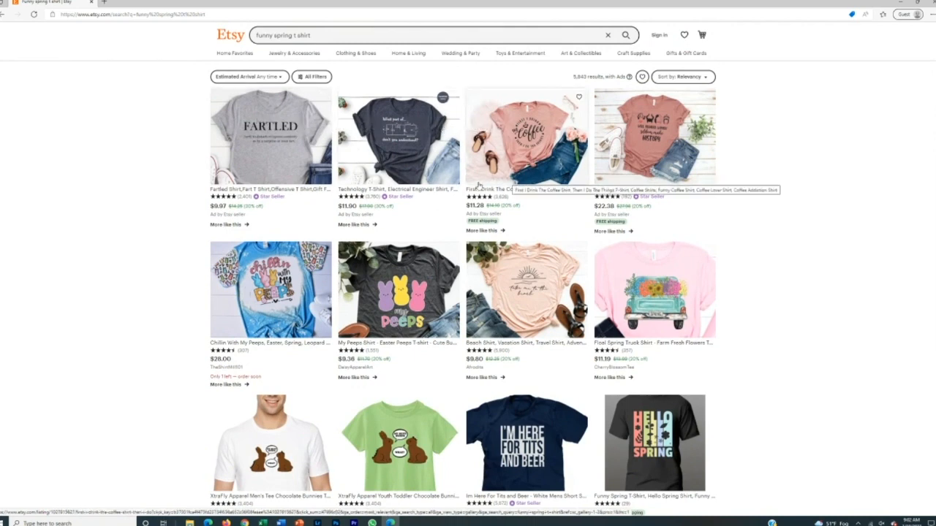
{"action": "mouse_move", "coordinate": [395, 198]}
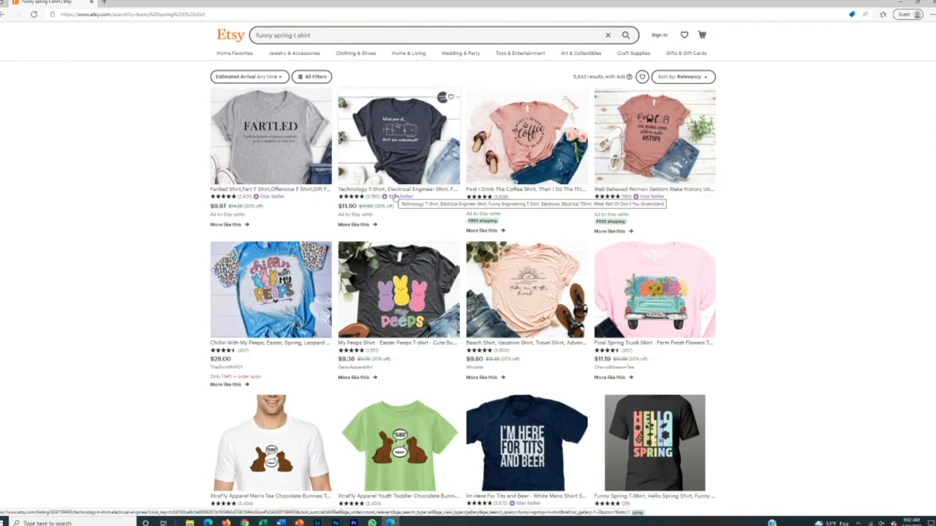
{"action": "scroll", "scroll_direction": "down", "scroll_amount": 3}
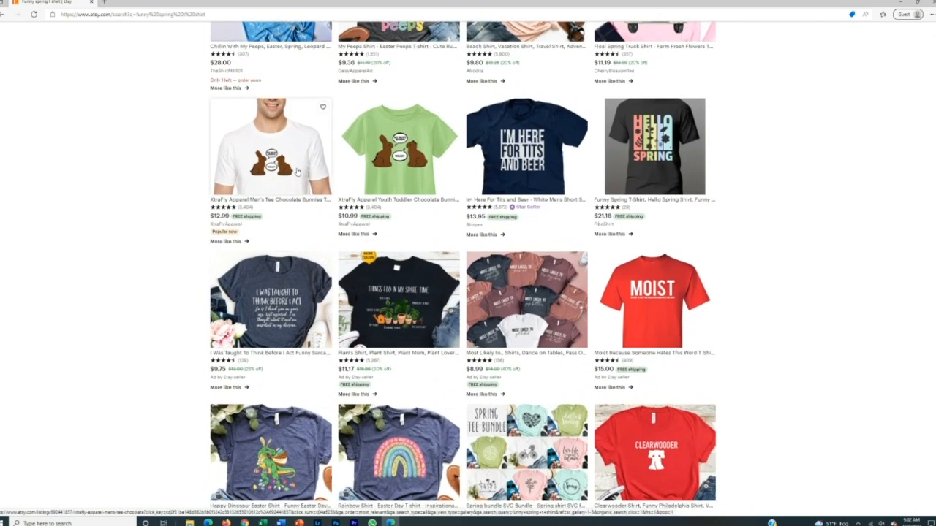
{"action": "scroll", "scroll_direction": "up", "scroll_amount": 3}
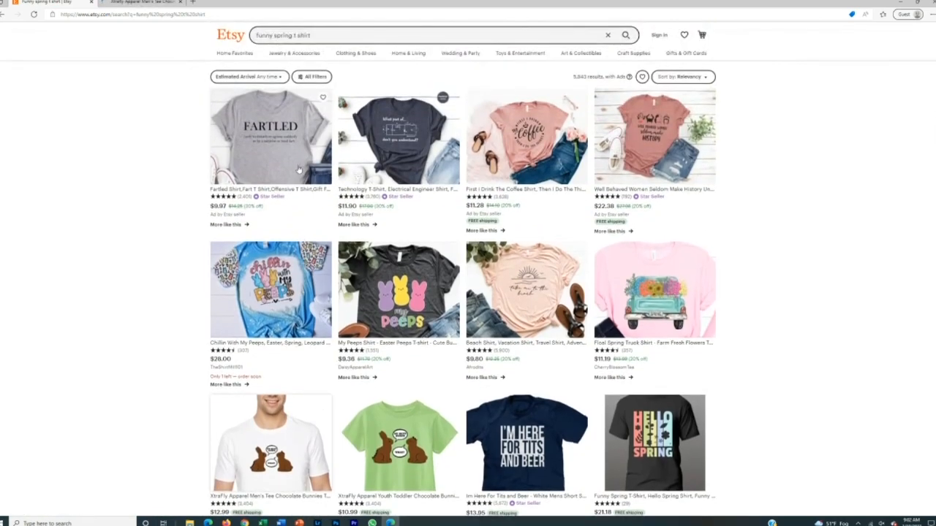
{"action": "mouse_move", "coordinate": [397, 149]}
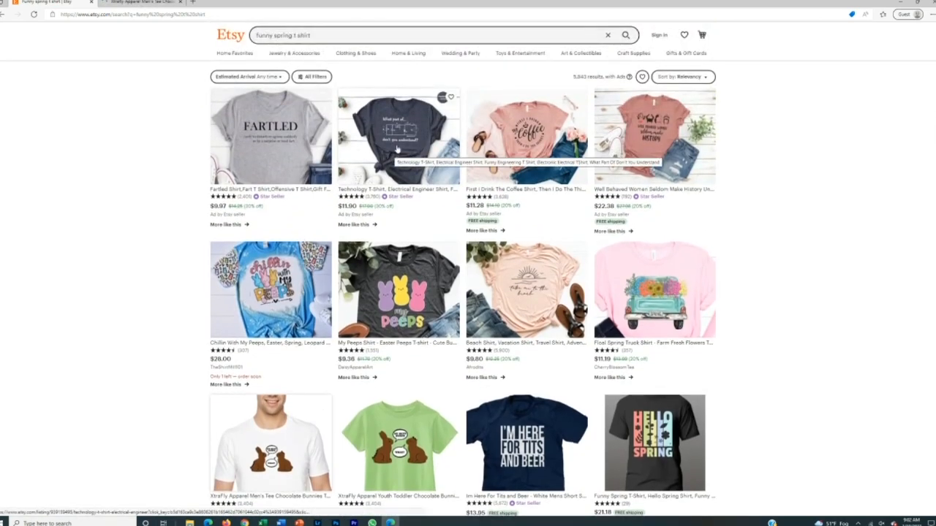
{"action": "scroll", "scroll_direction": "down", "scroll_amount": 3}
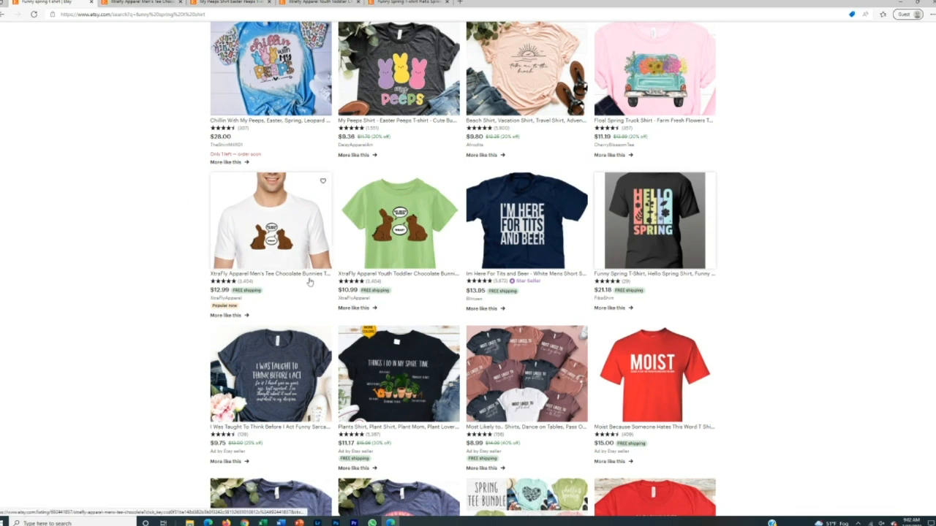
{"action": "mouse_move", "coordinate": [310, 284]}
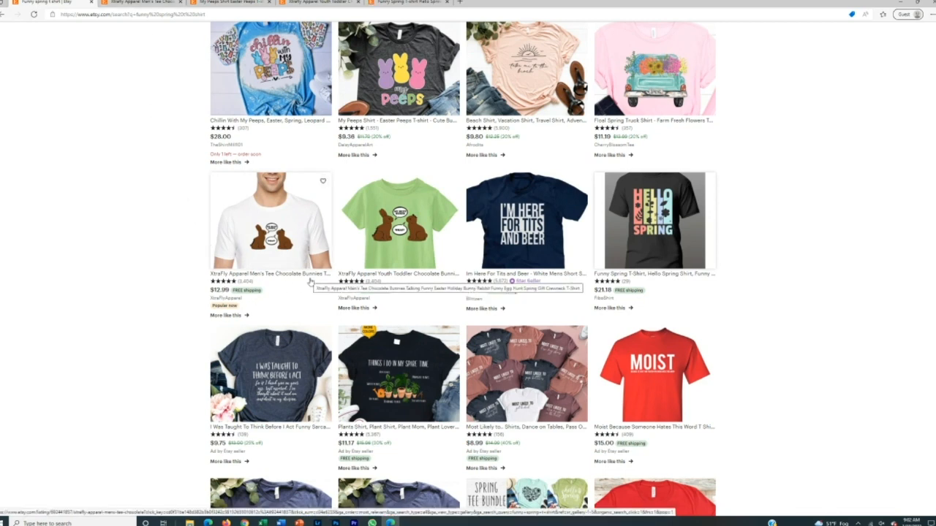
{"action": "mouse_move", "coordinate": [269, 251]}
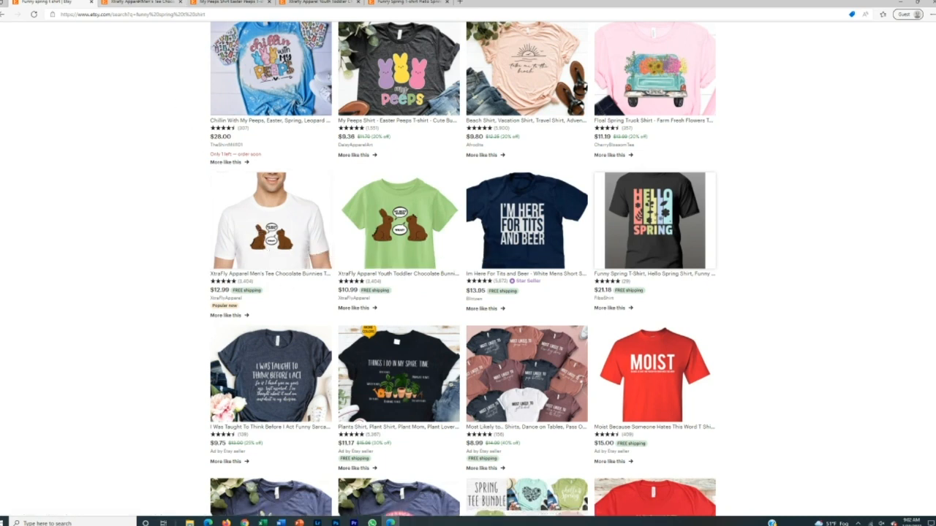
Open the chocolate bunnies tee listing and copy its product title text
{"action": "left_click", "coordinate": [269, 220]}
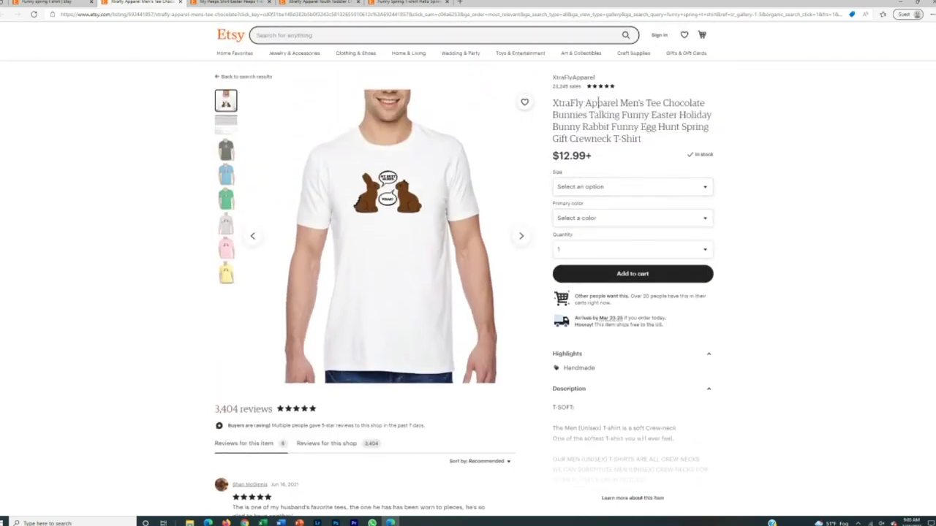
{"action": "left_click_drag", "start_coordinate": [623, 102], "coordinate": [645, 126]}
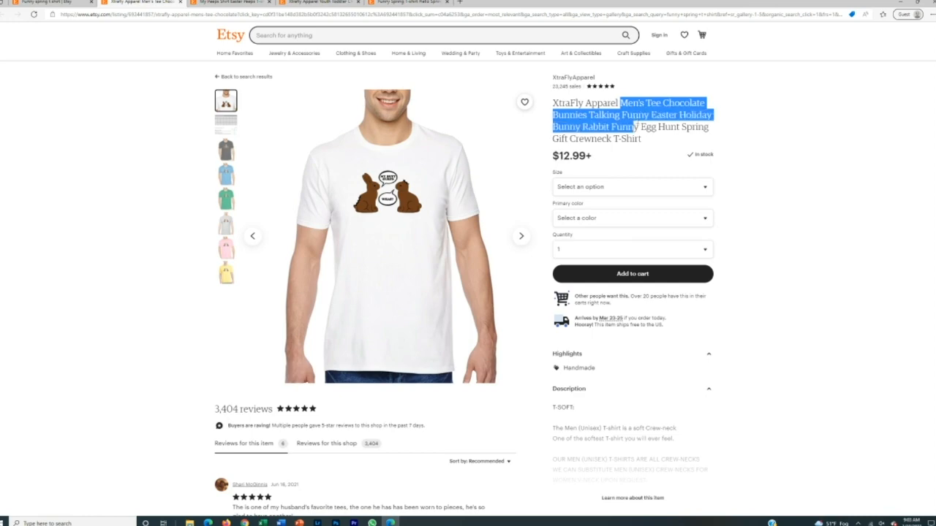
{"action": "right_click", "coordinate": [621, 132]}
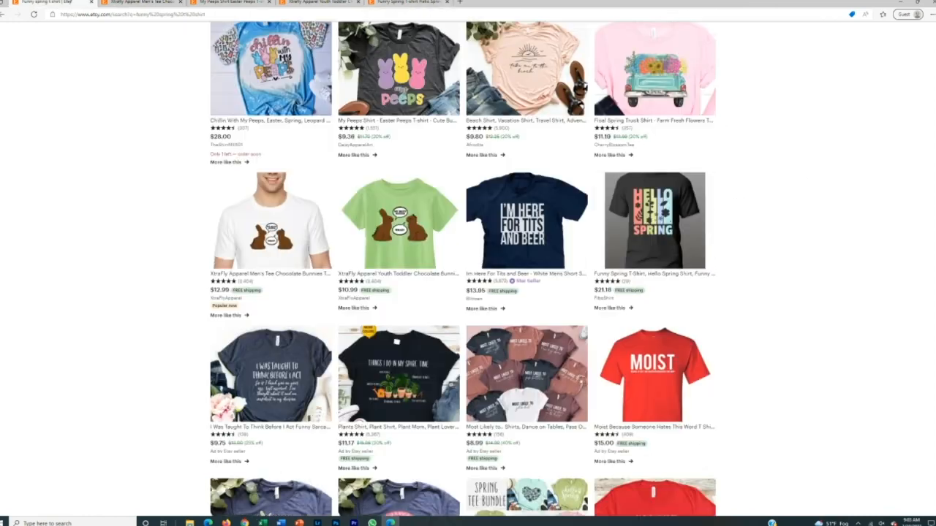
Browse the results for the copied chocolate bunnies tee title down the page and back up
{"action": "scroll", "scroll_direction": "up", "scroll_amount": 3}
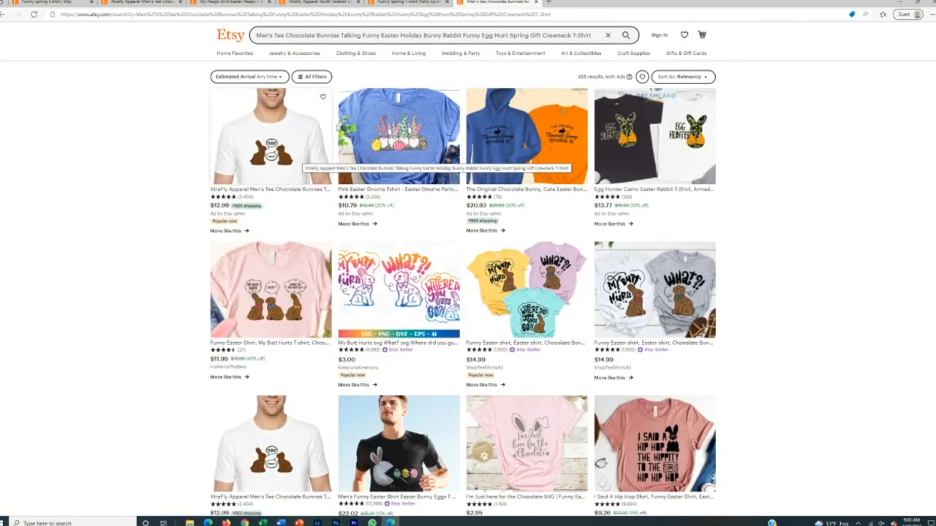
{"action": "scroll", "scroll_direction": "down", "scroll_amount": 3}
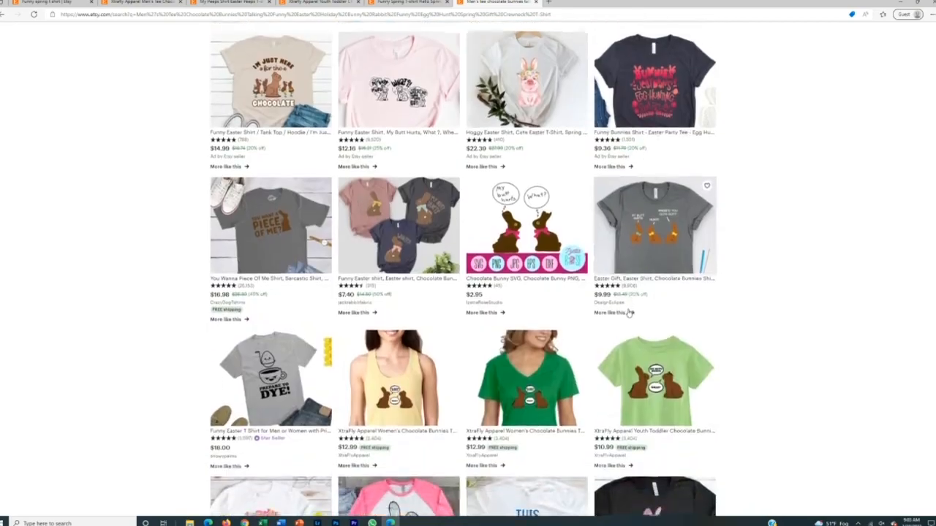
{"action": "scroll", "scroll_direction": "down", "scroll_amount": 3}
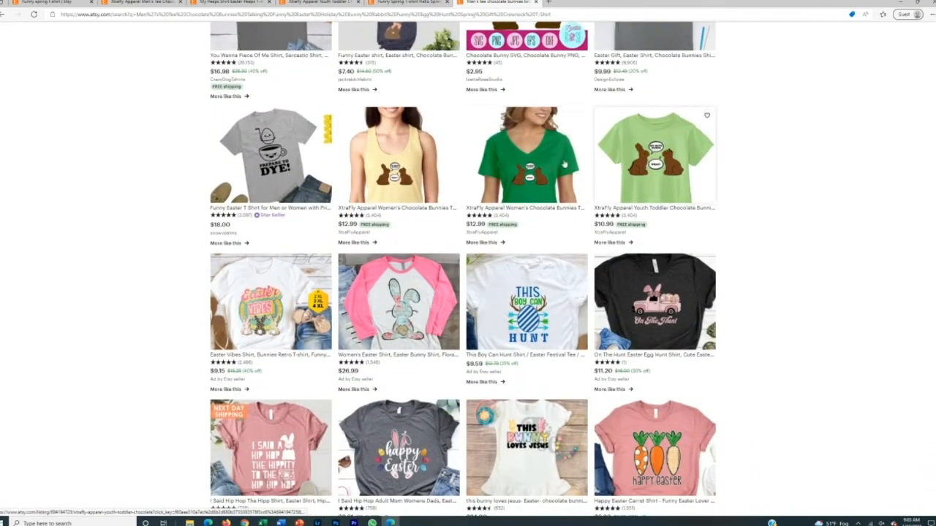
{"action": "scroll", "scroll_direction": "down", "scroll_amount": 3}
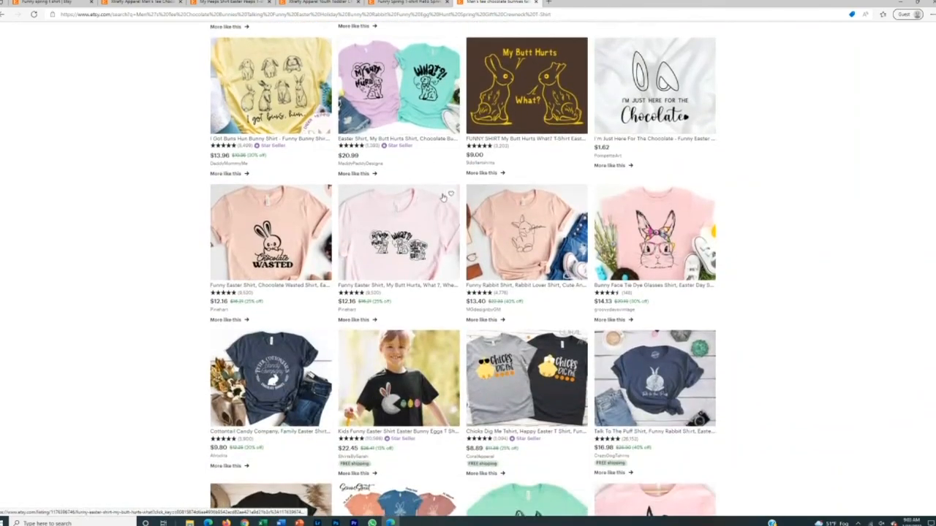
{"action": "scroll", "scroll_direction": "down", "scroll_amount": 3}
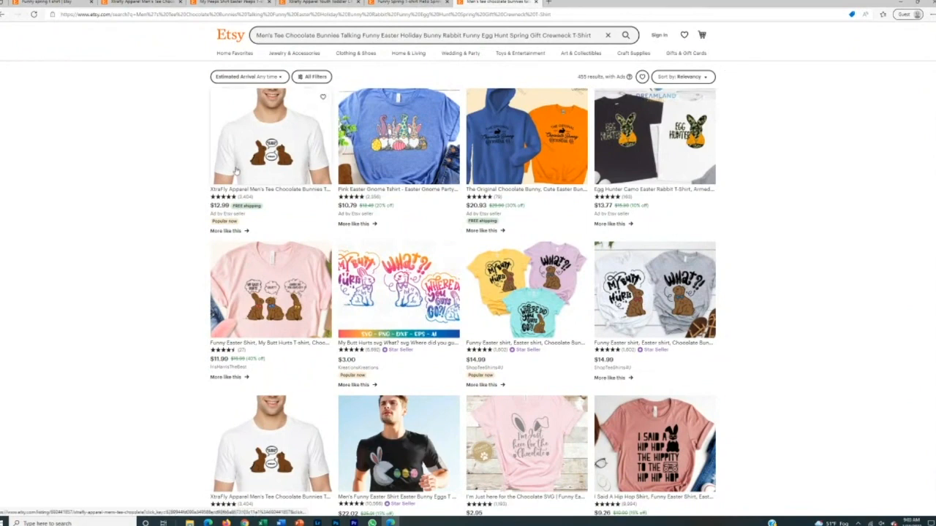
{"action": "mouse_move", "coordinate": [181, 158]}
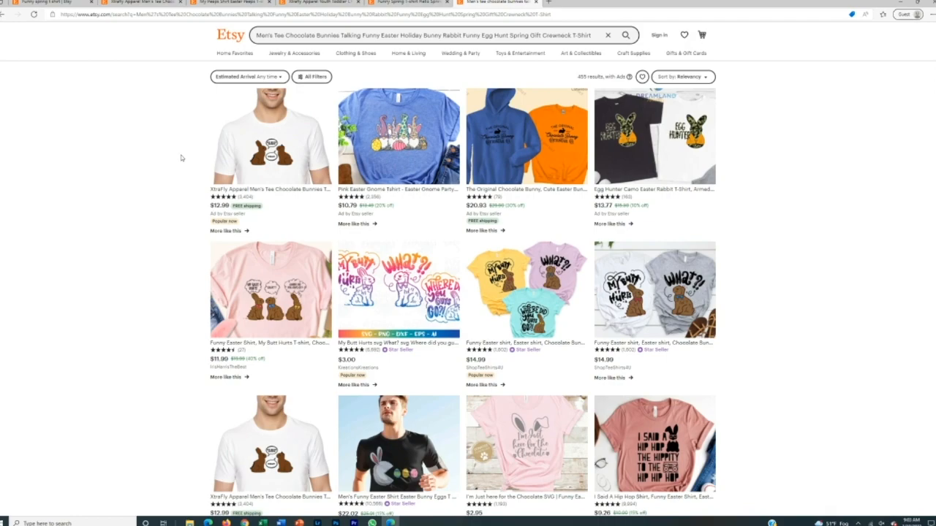
{"action": "mouse_move", "coordinate": [370, 79]}
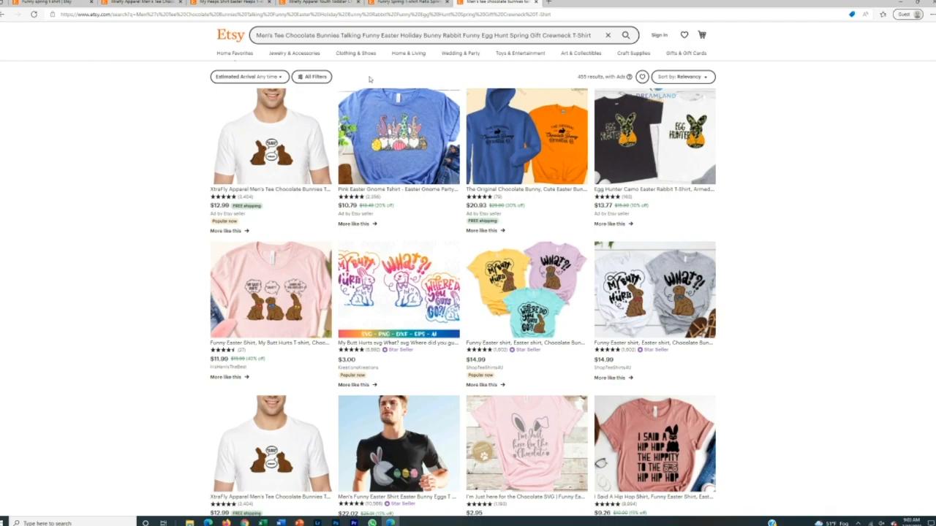
{"action": "scroll", "scroll_direction": "down", "scroll_amount": 3}
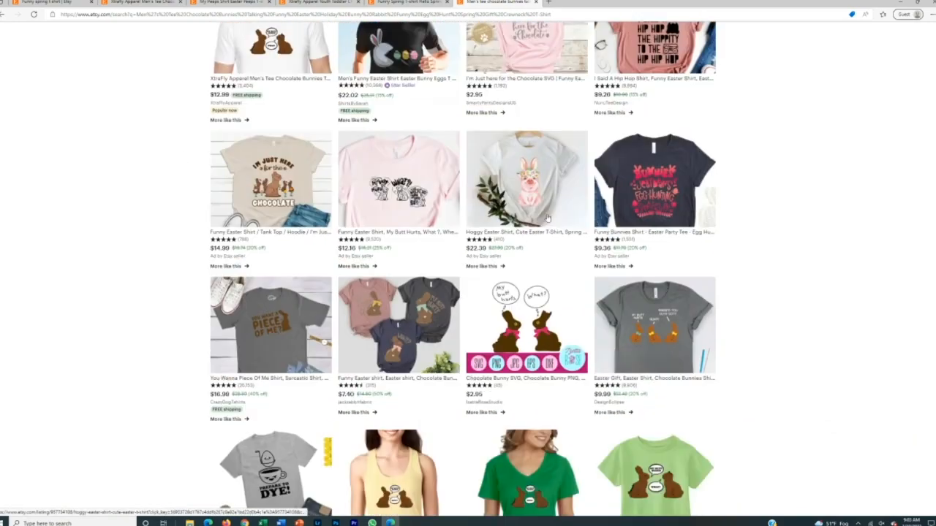
{"action": "scroll", "scroll_direction": "down", "scroll_amount": 3}
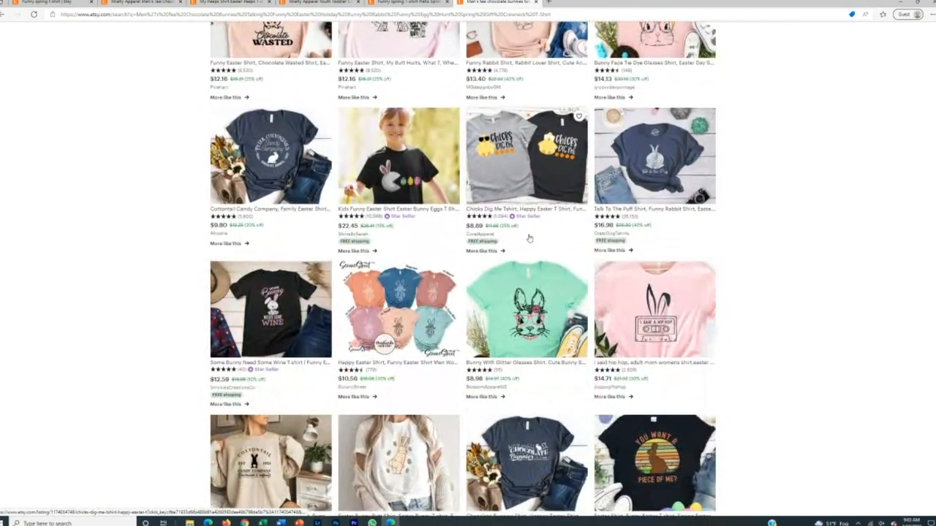
{"action": "mouse_move", "coordinate": [517, 231]}
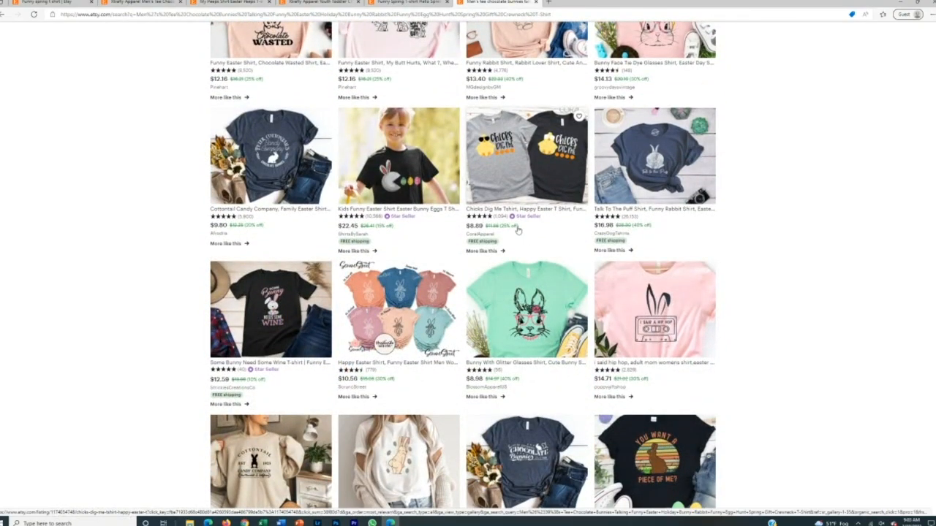
{"action": "scroll", "scroll_direction": "down", "scroll_amount": 3}
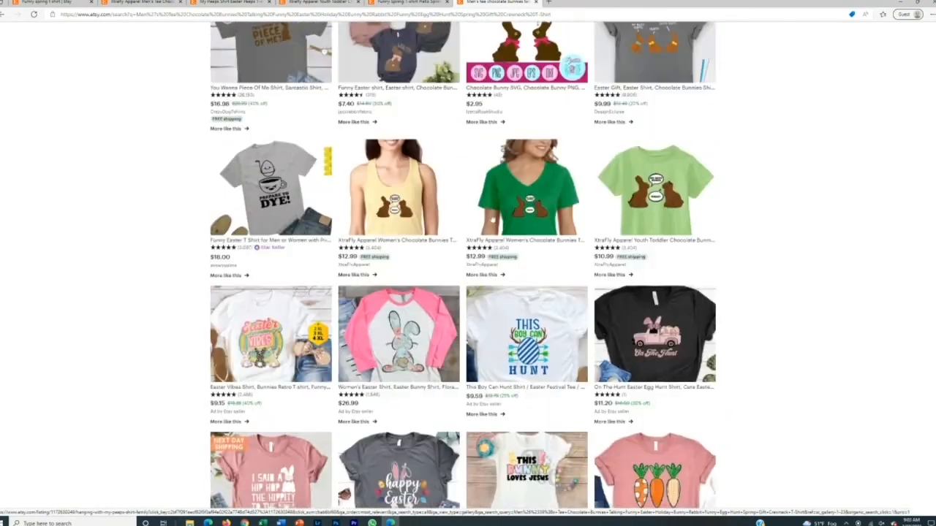
{"action": "scroll", "scroll_direction": "up", "scroll_amount": 3}
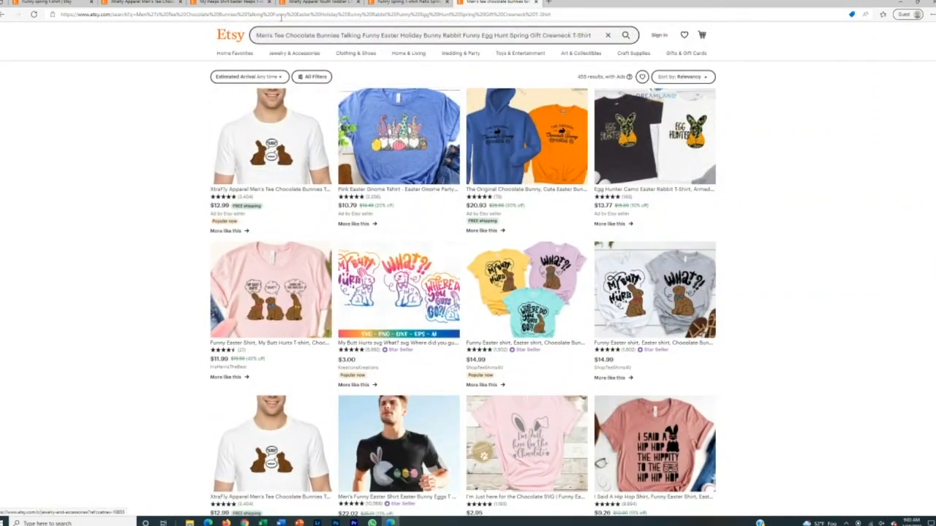
Open the top XtraFly Apparel chocolate bunnies tee listing, then its seller's shop page
{"action": "left_click", "coordinate": [271, 139]}
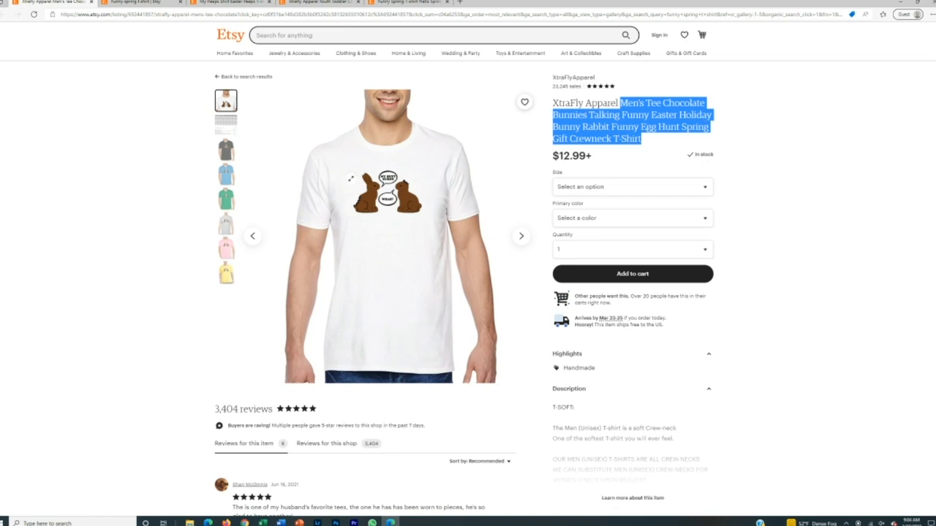
{"action": "left_click", "coordinate": [607, 93]}
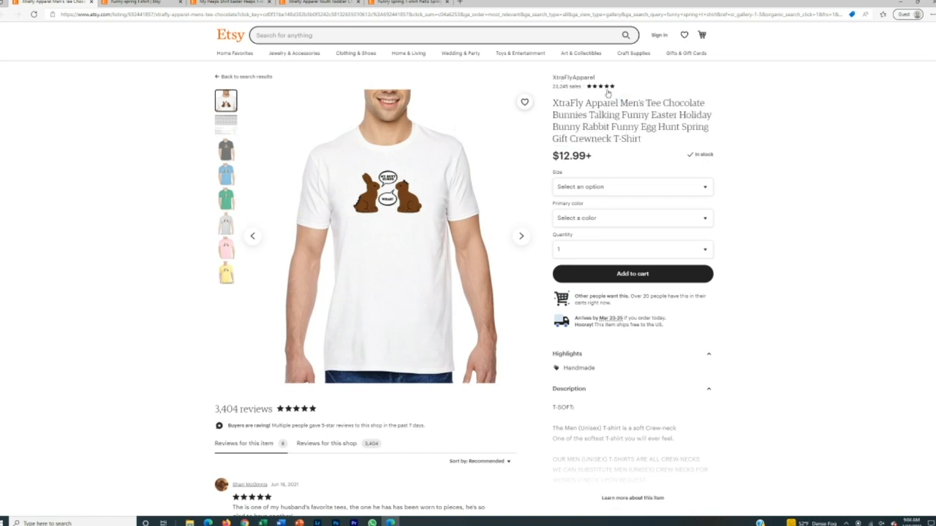
{"action": "mouse_move", "coordinate": [574, 78]}
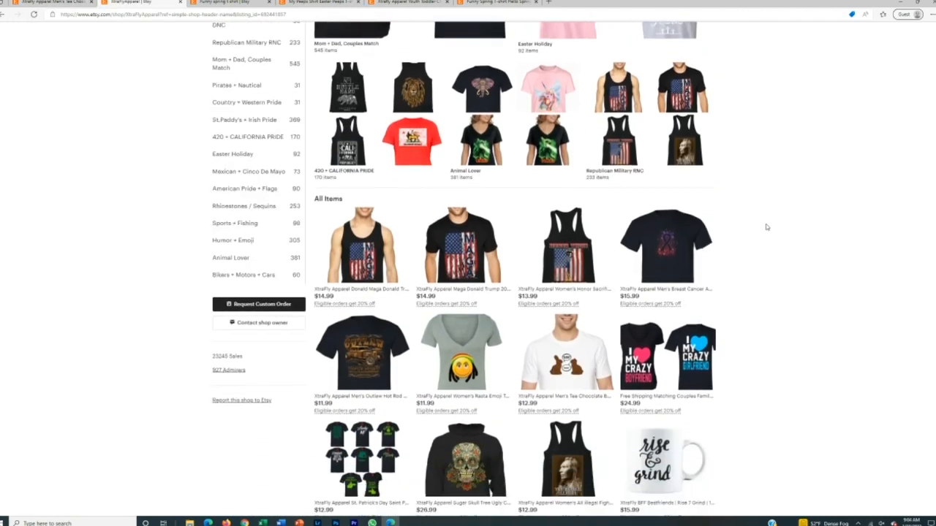
Scroll the XtraFly Apparel shop to its reviews and open the reviewed chocolate bunnies tee
{"action": "scroll", "scroll_direction": "down", "scroll_amount": 3}
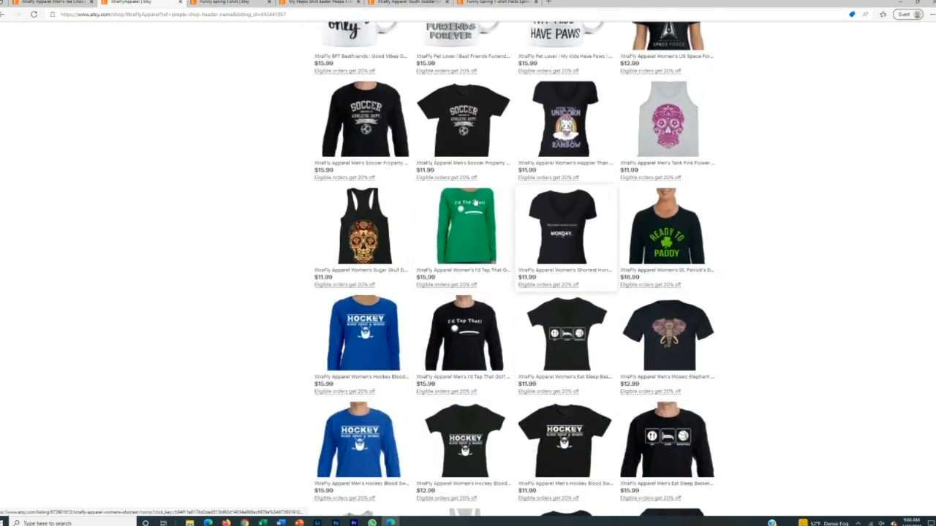
{"action": "scroll", "scroll_direction": "down", "scroll_amount": 3}
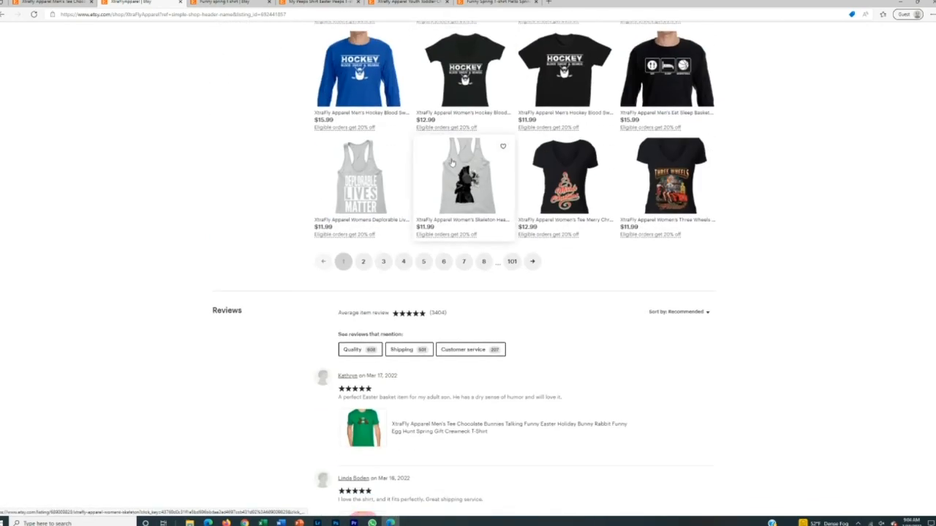
{"action": "scroll", "scroll_direction": "down", "scroll_amount": 3}
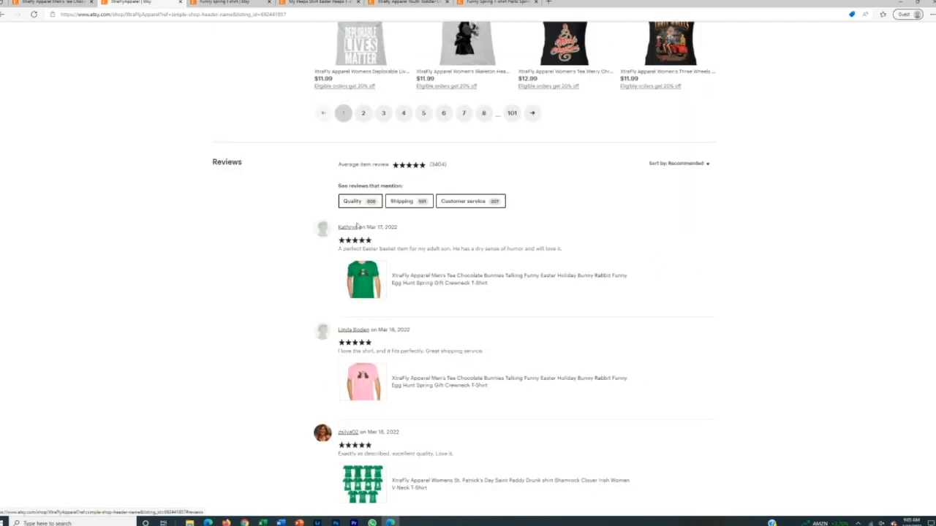
{"action": "scroll", "scroll_direction": "down", "scroll_amount": 3}
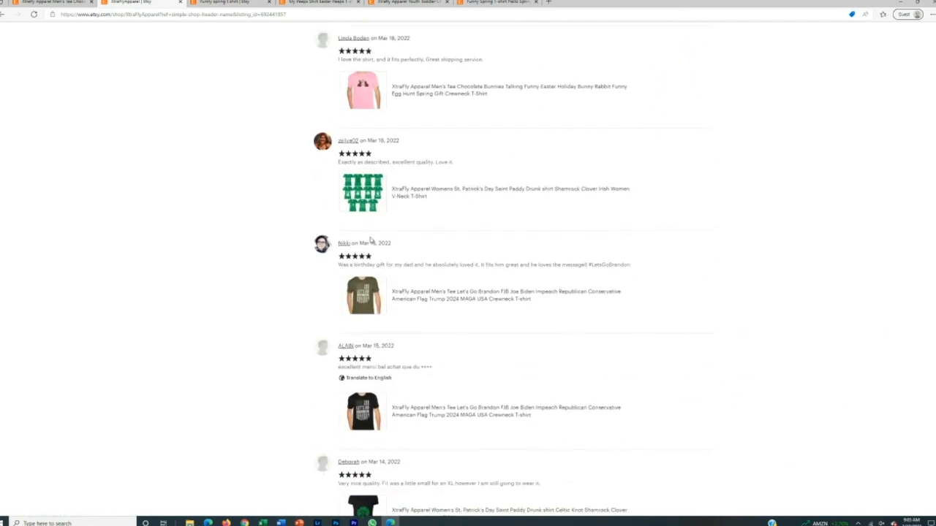
{"action": "left_click", "coordinate": [363, 90]}
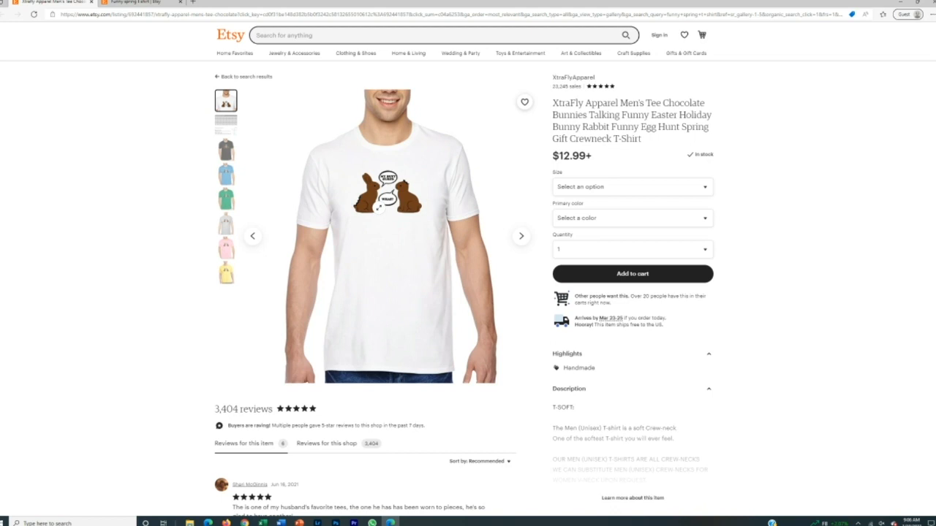
{"action": "mouse_move", "coordinate": [376, 232]}
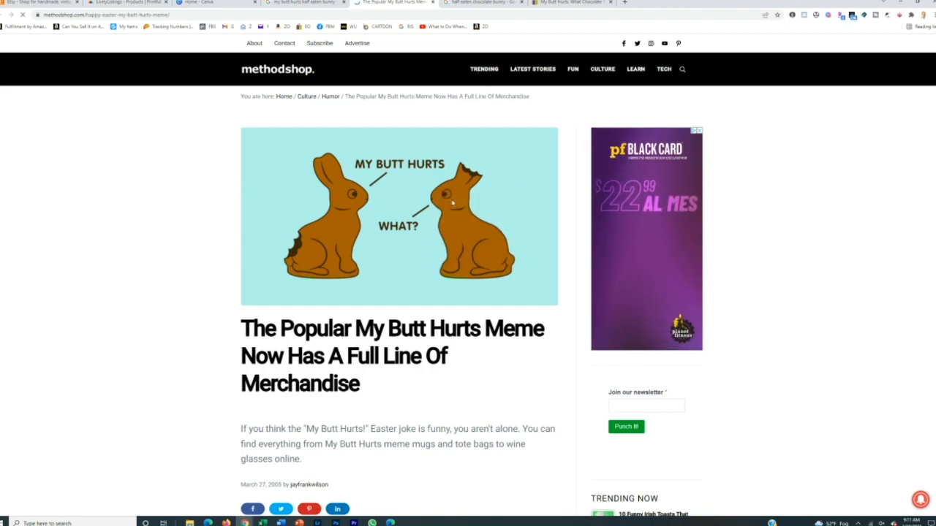
Switch to Photoshop and create a blank portrait document from the recent custom preset
{"action": "left_click", "coordinate": [335, 523]}
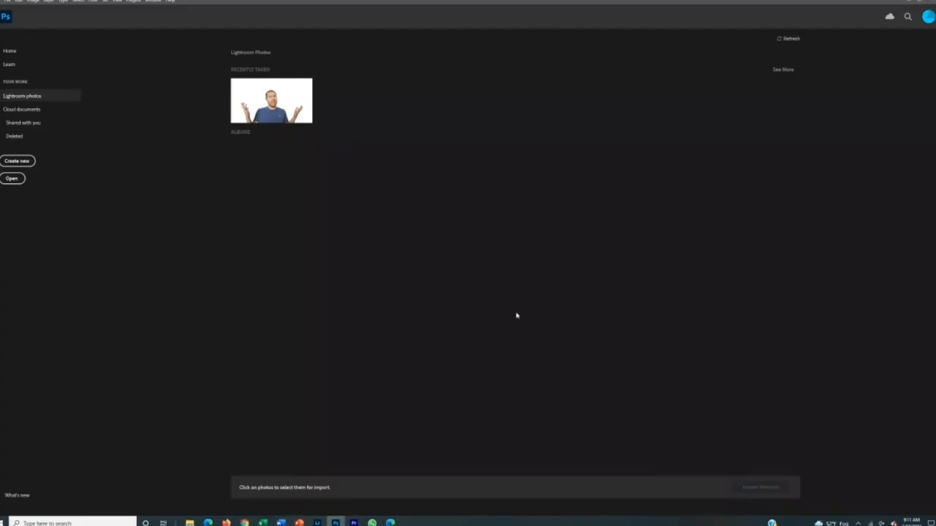
{"action": "left_click", "coordinate": [17, 161]}
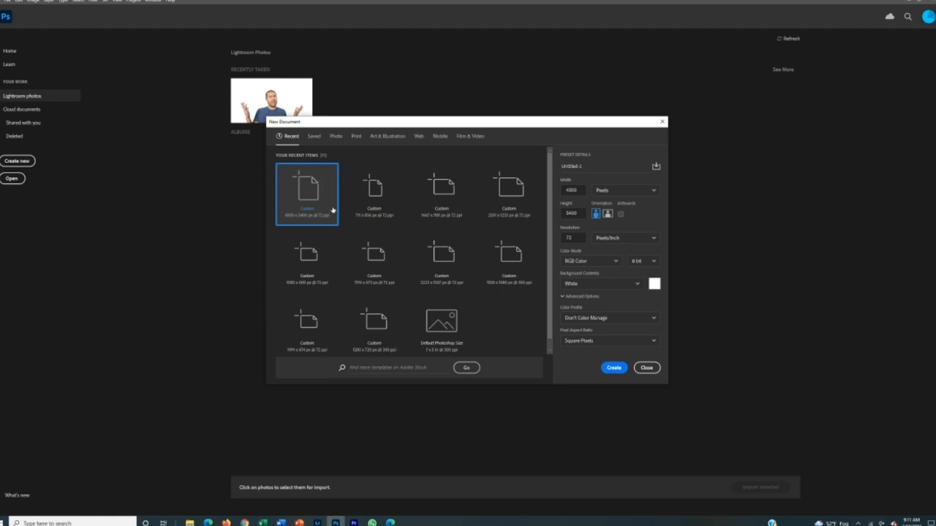
{"action": "mouse_move", "coordinate": [289, 223]}
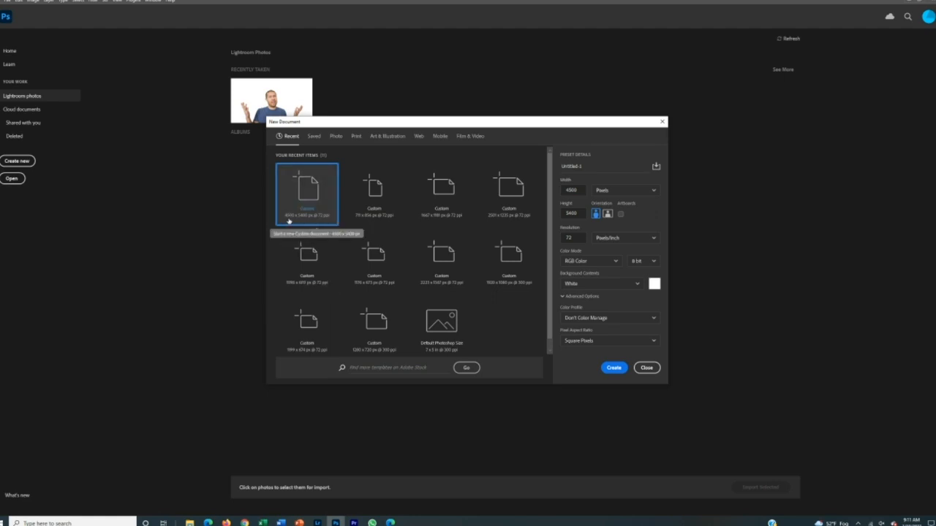
{"action": "left_click", "coordinate": [647, 368]}
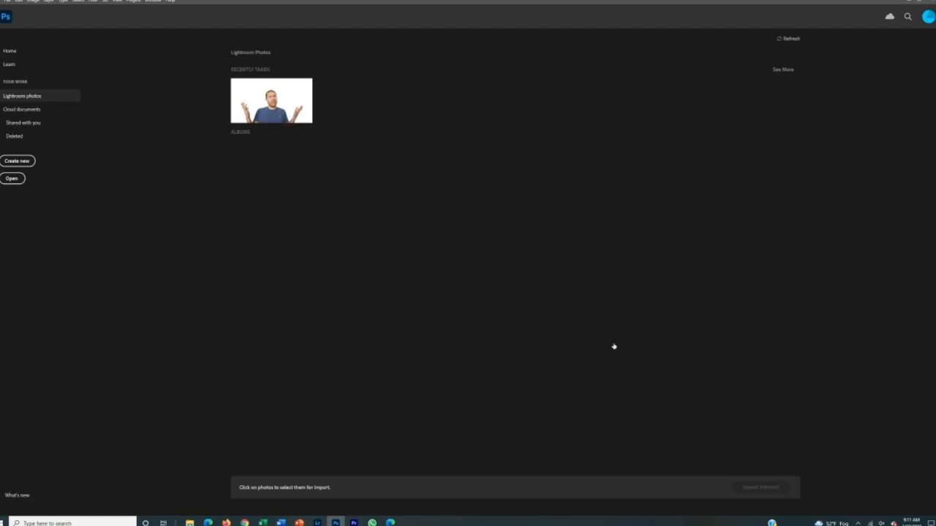
{"action": "left_click", "coordinate": [17, 161]}
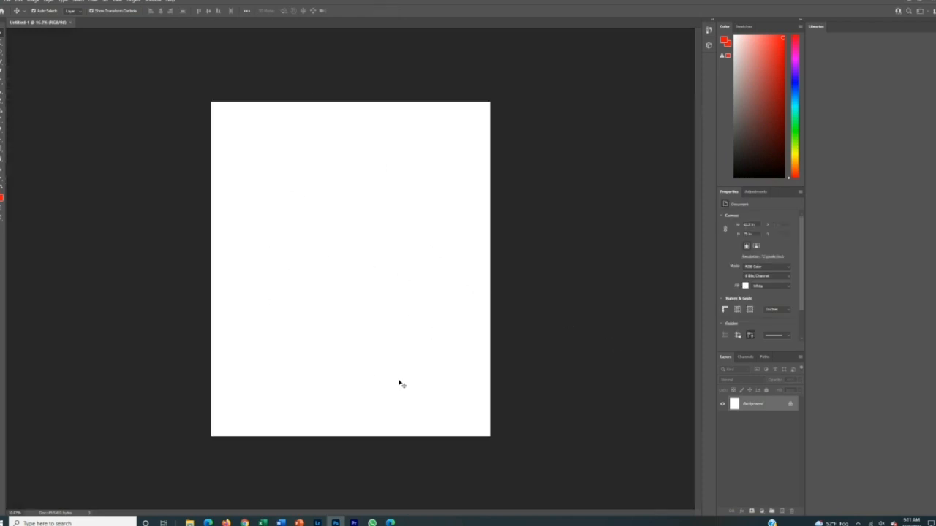
Open the chocolate bunny reference image from the Important Pictures folder as its own document
{"action": "left_click", "coordinate": [17, 6]}
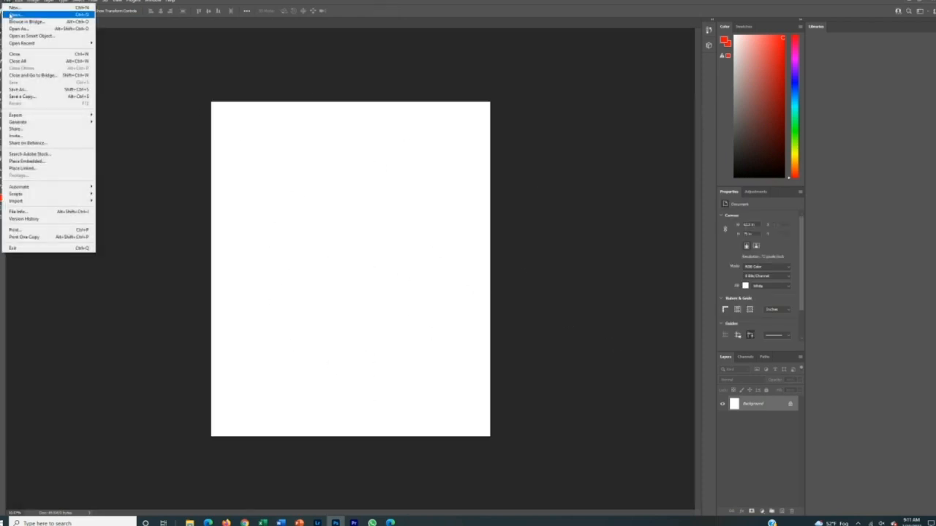
{"action": "left_click", "coordinate": [14, 29]}
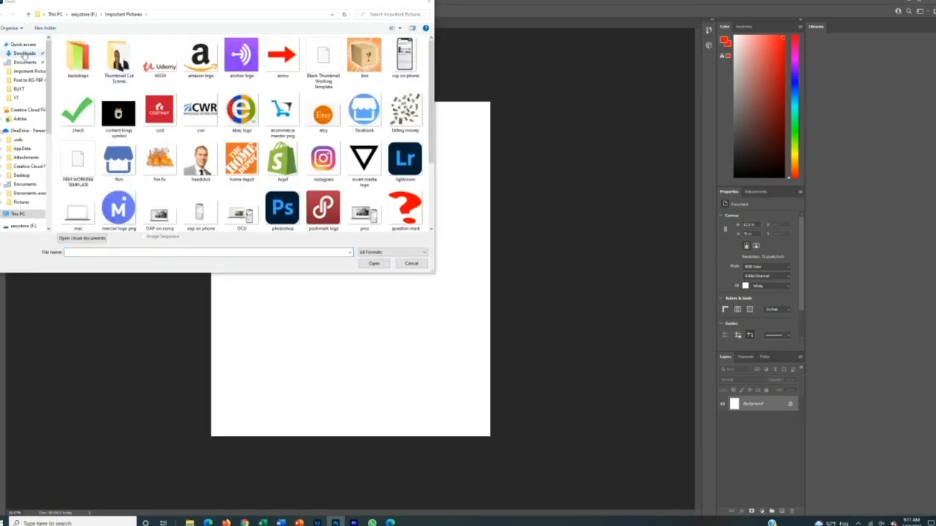
{"action": "left_click", "coordinate": [411, 263]}
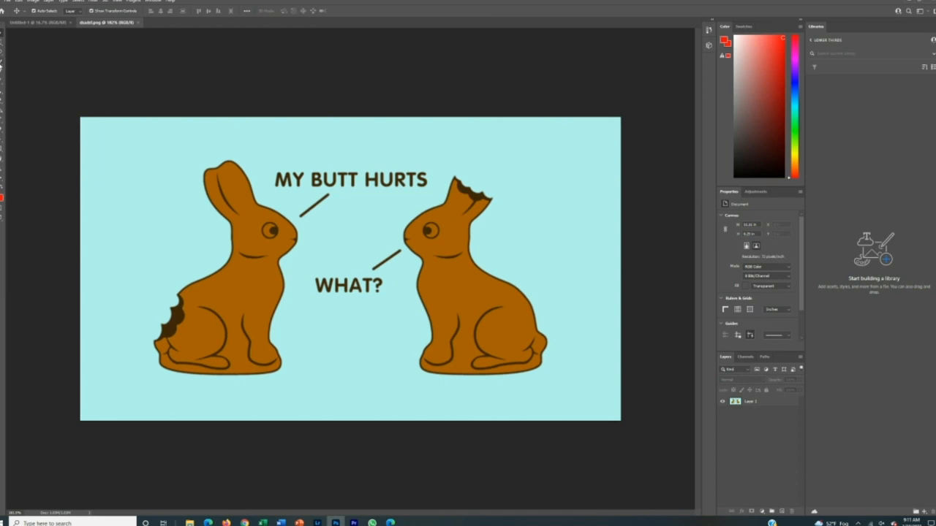
{"action": "left_click", "coordinate": [6, 66]}
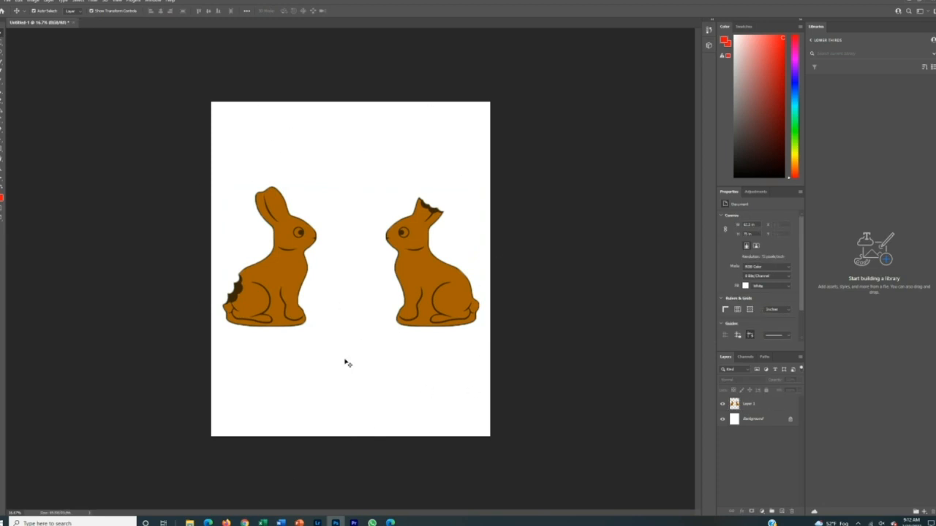
{"action": "mouse_move", "coordinate": [424, 167]}
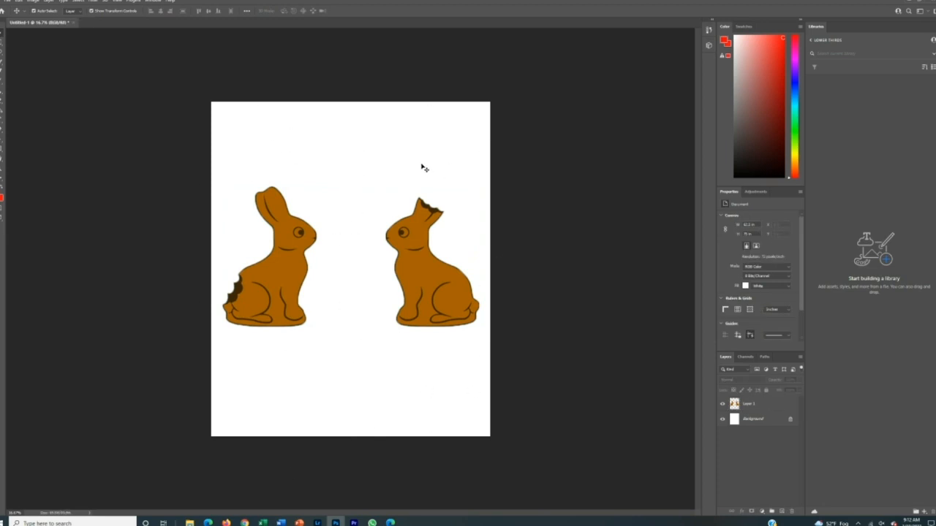
{"action": "mouse_move", "coordinate": [398, 173]}
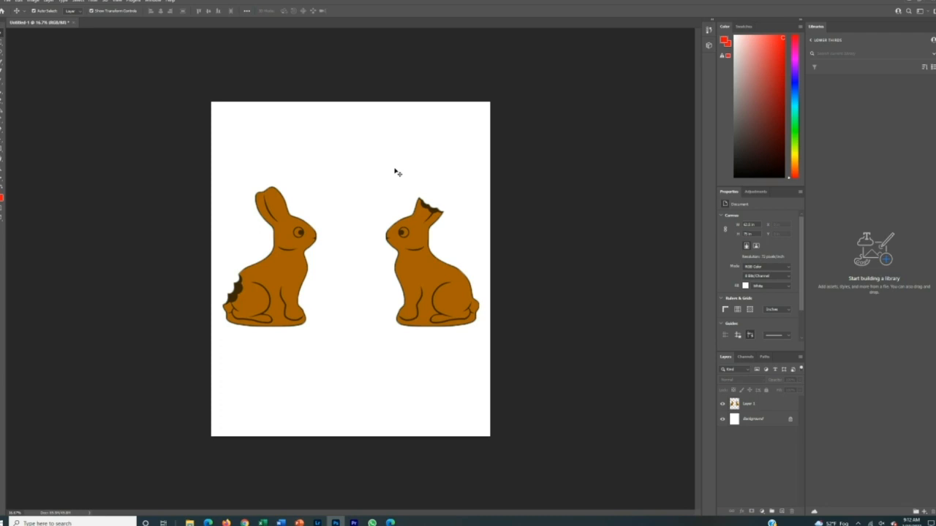
{"action": "mouse_move", "coordinate": [392, 180]}
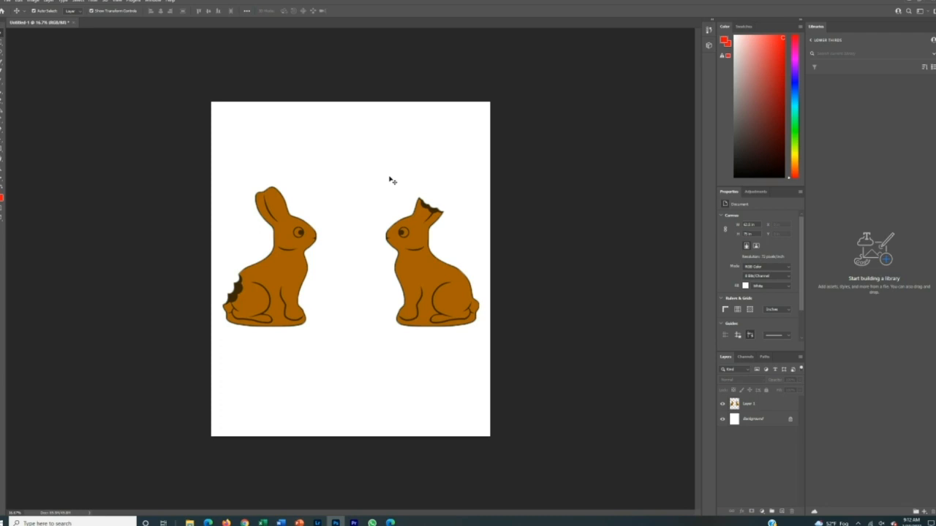
Place the speech bubble and emoji images from Downloads between the two bunnies
{"action": "left_click", "coordinate": [18, 1]}
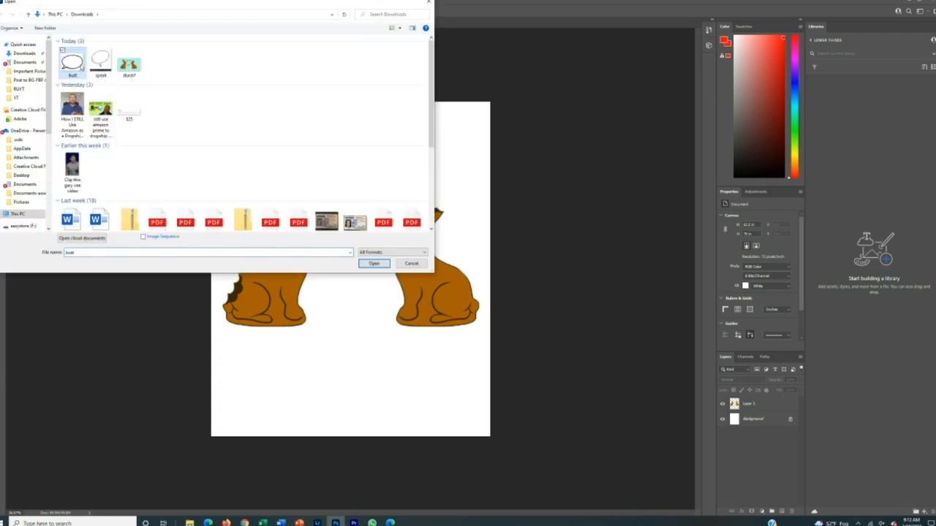
{"action": "left_click", "coordinate": [374, 263]}
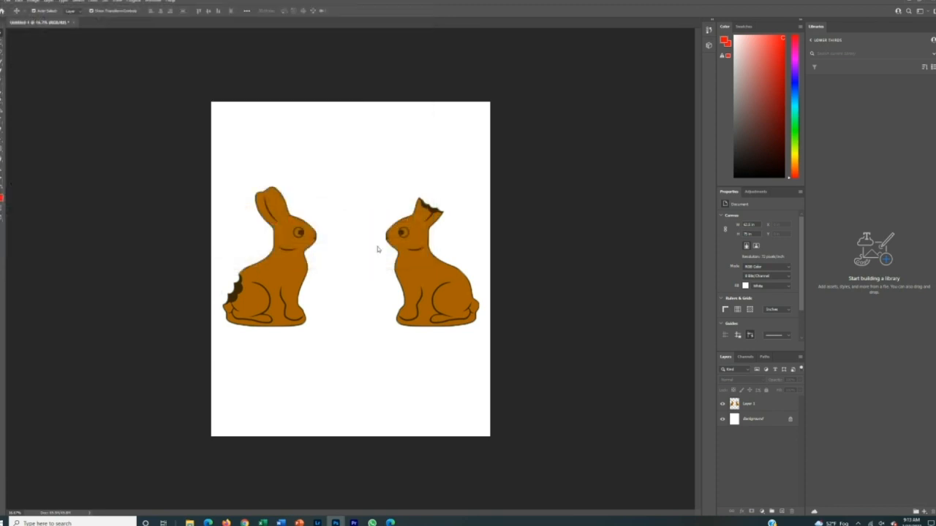
{"action": "left_click", "coordinate": [176, 22]}
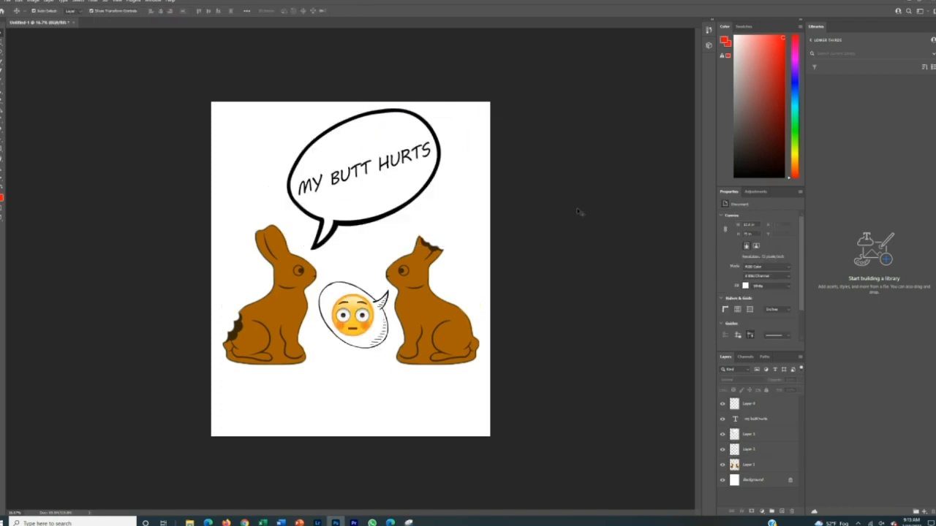
{"action": "mouse_move", "coordinate": [395, 183]}
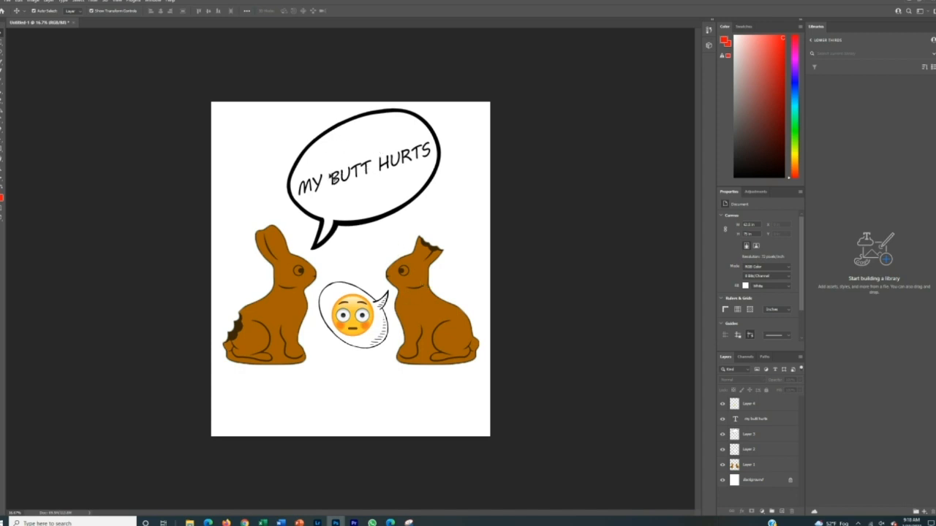
{"action": "mouse_move", "coordinate": [378, 365]}
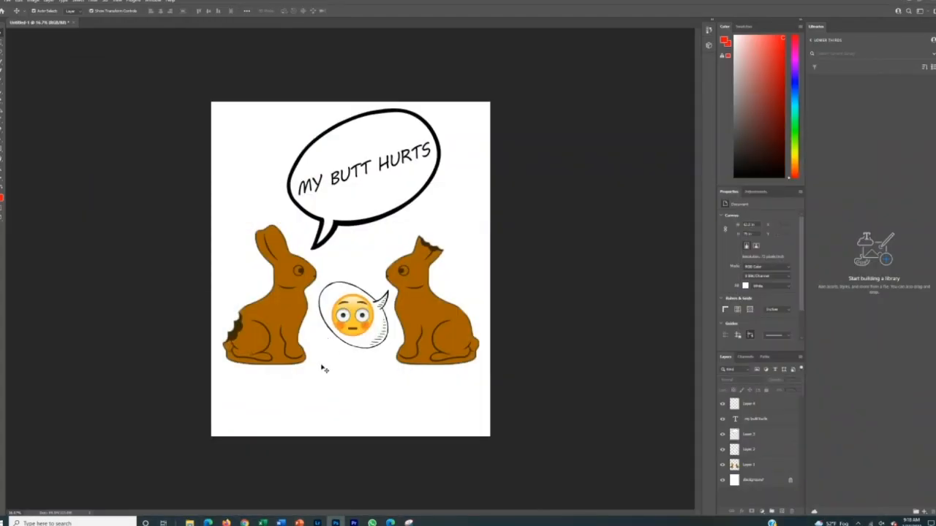
{"action": "mouse_move", "coordinate": [266, 138]}
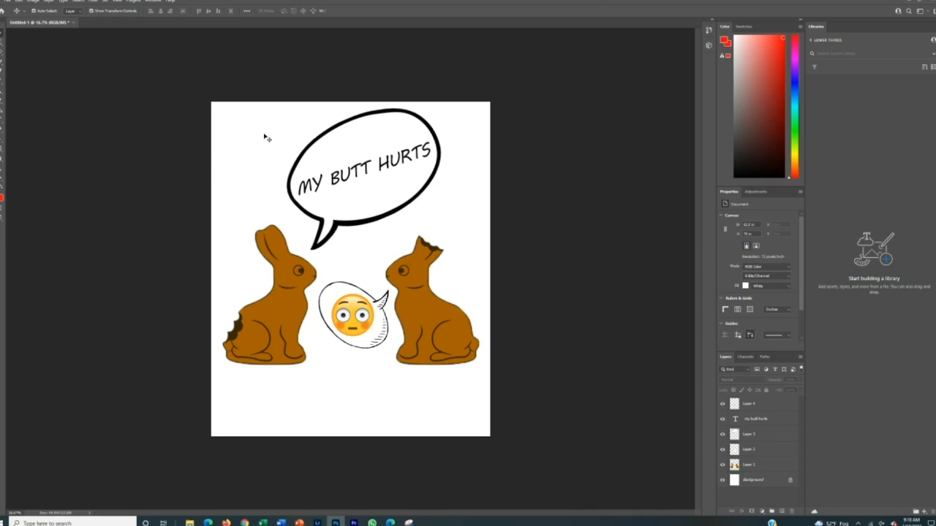
{"action": "mouse_move", "coordinate": [257, 134]}
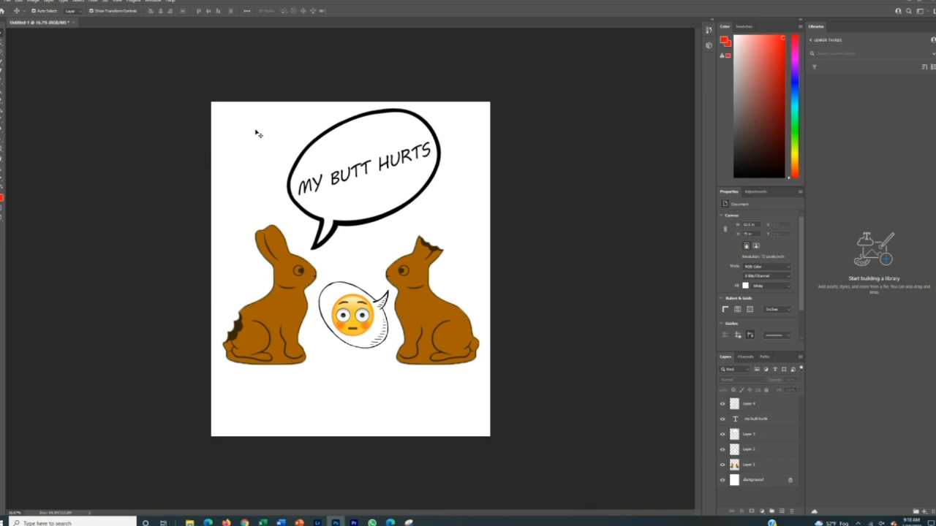
{"action": "mouse_move", "coordinate": [382, 199]}
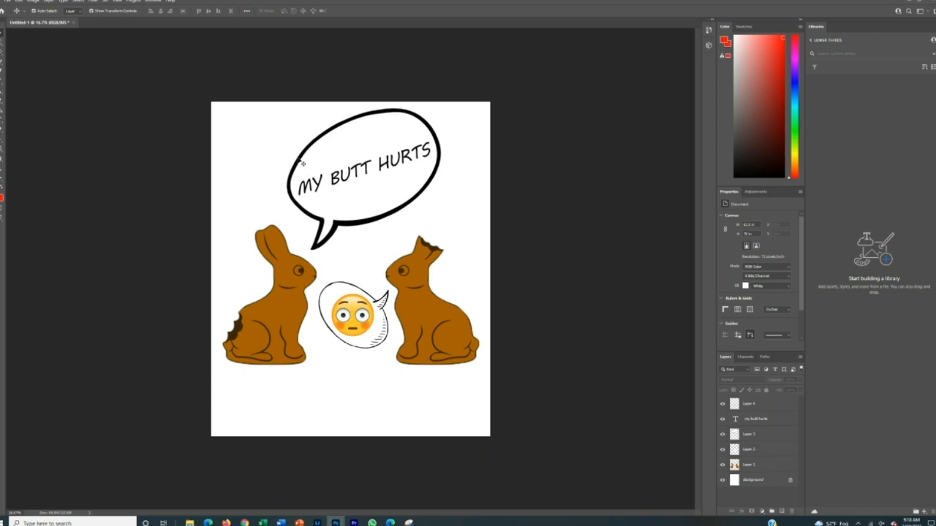
{"action": "mouse_move", "coordinate": [260, 117]}
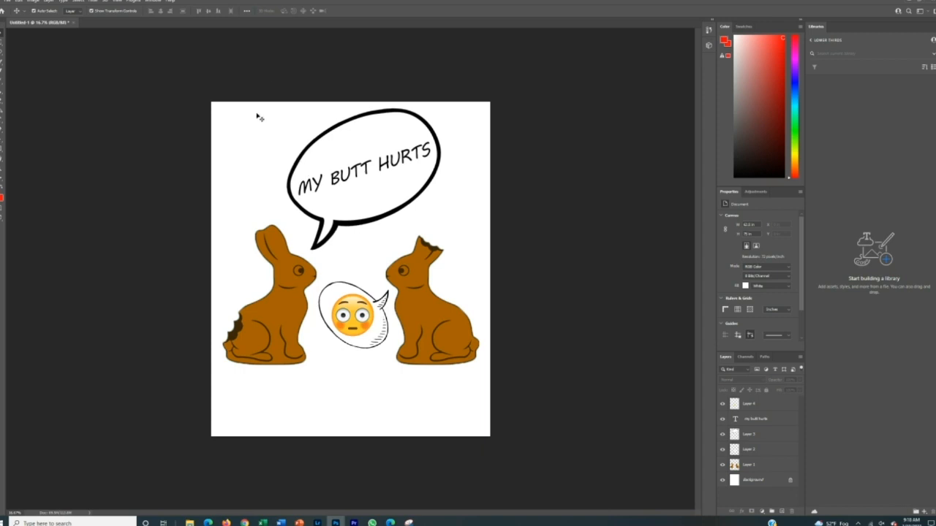
{"action": "mouse_move", "coordinate": [254, 142]}
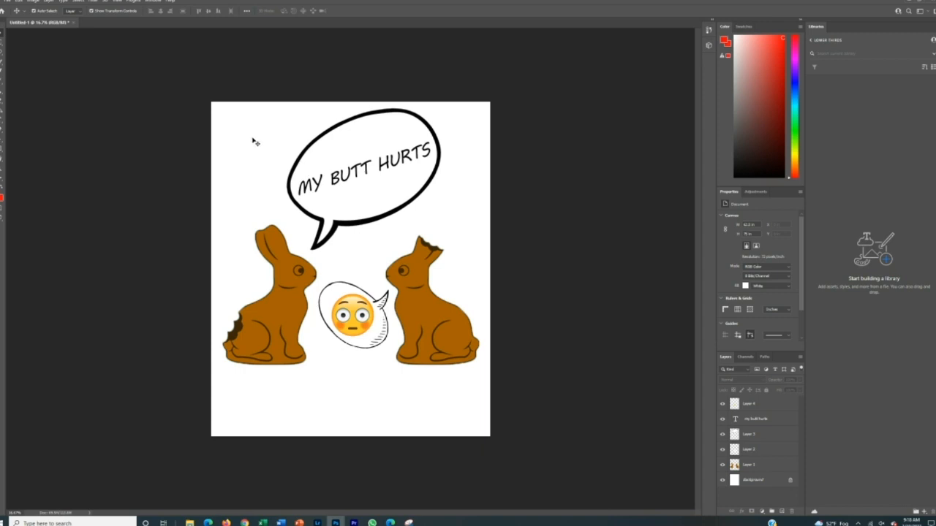
{"action": "mouse_move", "coordinate": [247, 123]}
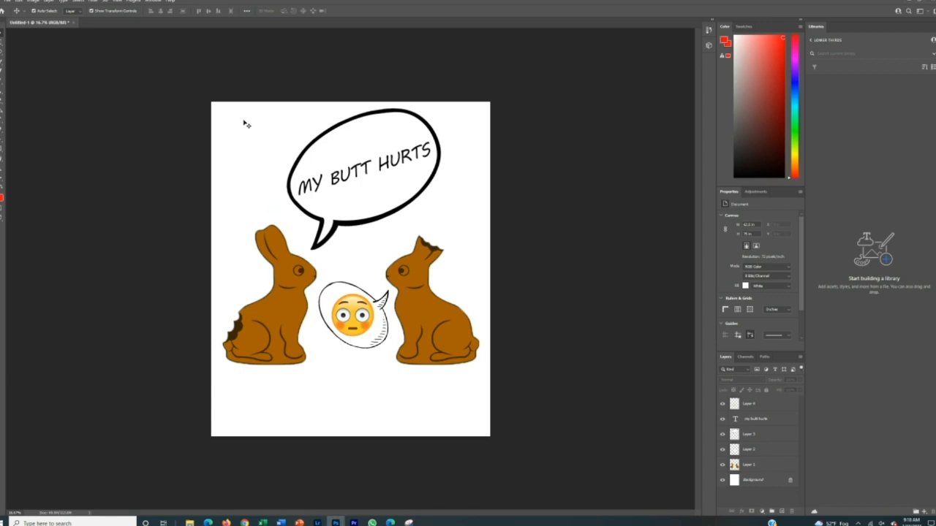
{"action": "mouse_move", "coordinate": [284, 121]}
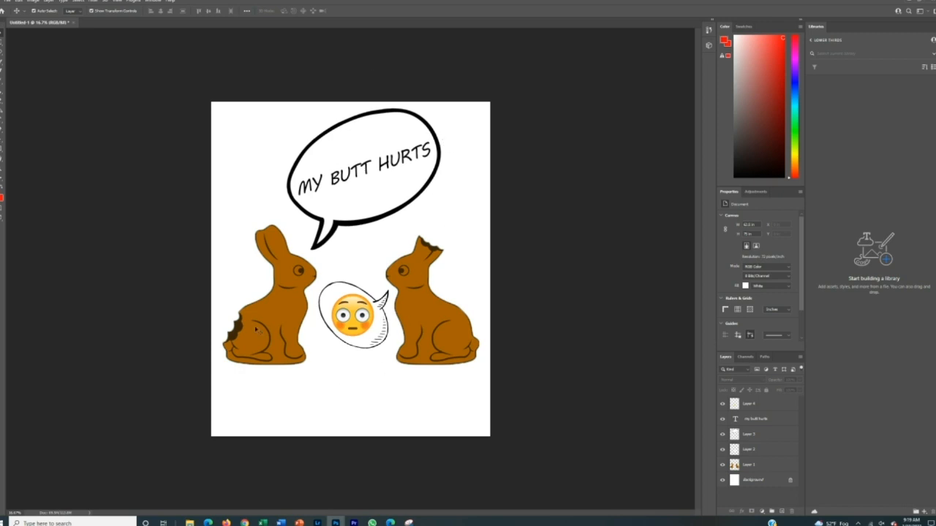
{"action": "mouse_move", "coordinate": [281, 158]}
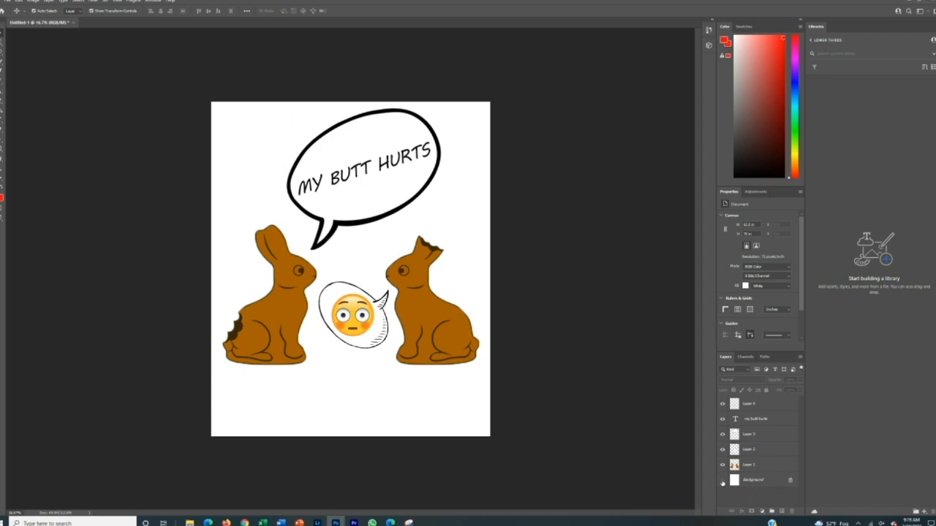
Hide the white Background layer so the bunnies and speech bubble sit on transparency
{"action": "left_click", "coordinate": [722, 480]}
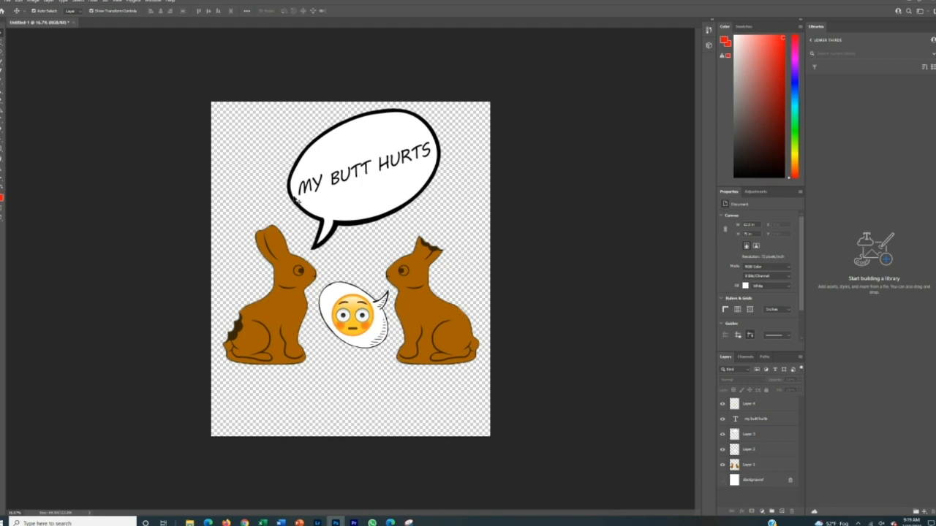
{"action": "mouse_move", "coordinate": [343, 237]}
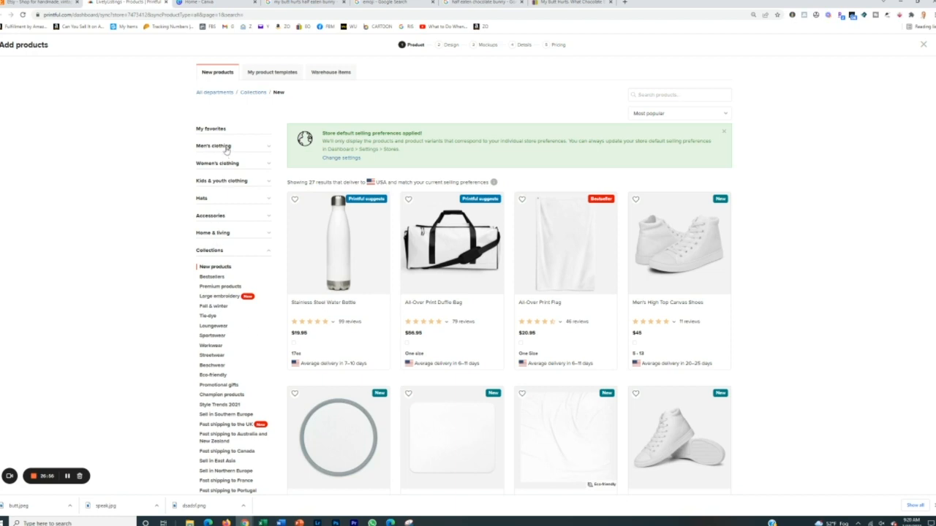
Choose the Unisex Staple T-Shirt from Women's clothing › T-shirts for the bunny design
{"action": "left_click", "coordinate": [213, 146]}
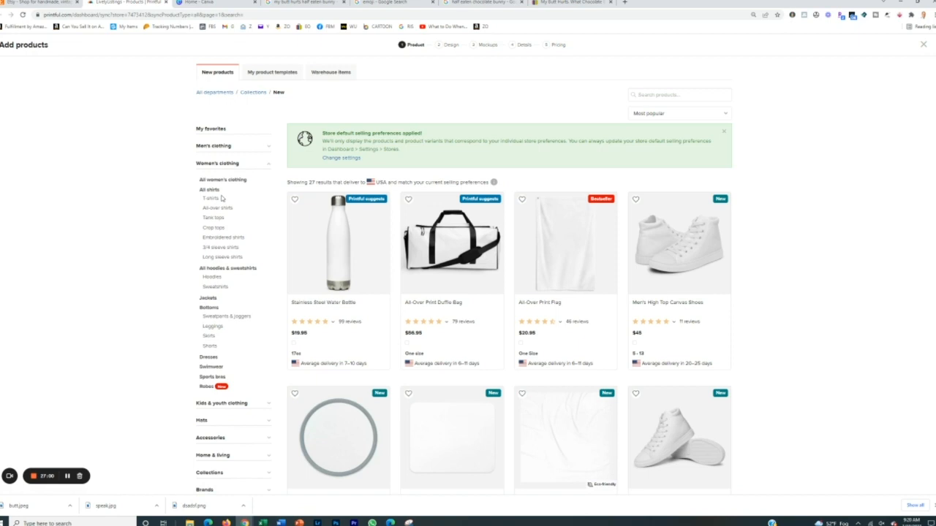
{"action": "left_click", "coordinate": [211, 199]}
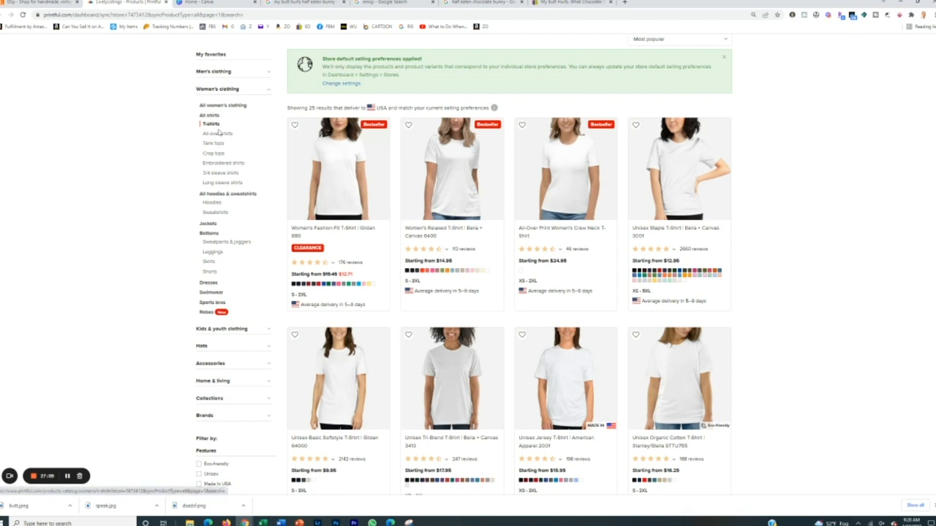
{"action": "left_click", "coordinate": [679, 168]}
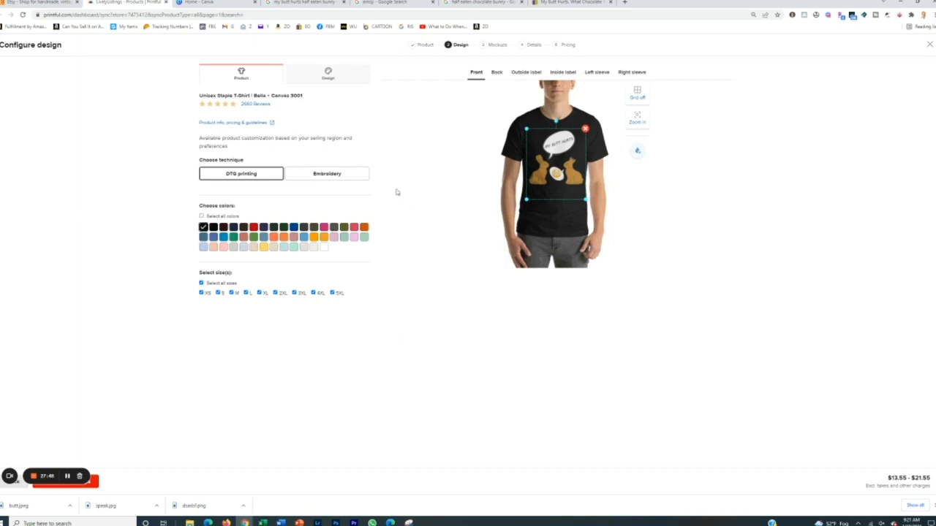
{"action": "mouse_move", "coordinate": [276, 261]}
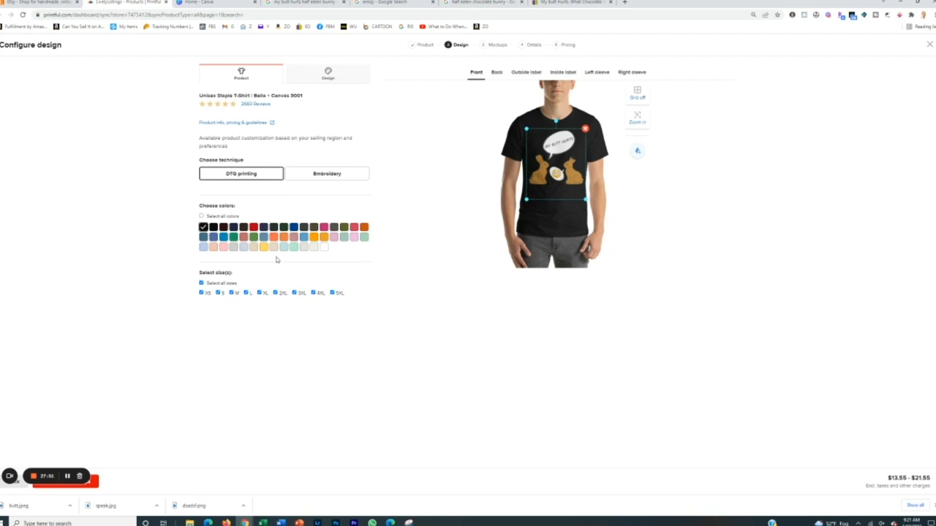
{"action": "mouse_move", "coordinate": [288, 267]}
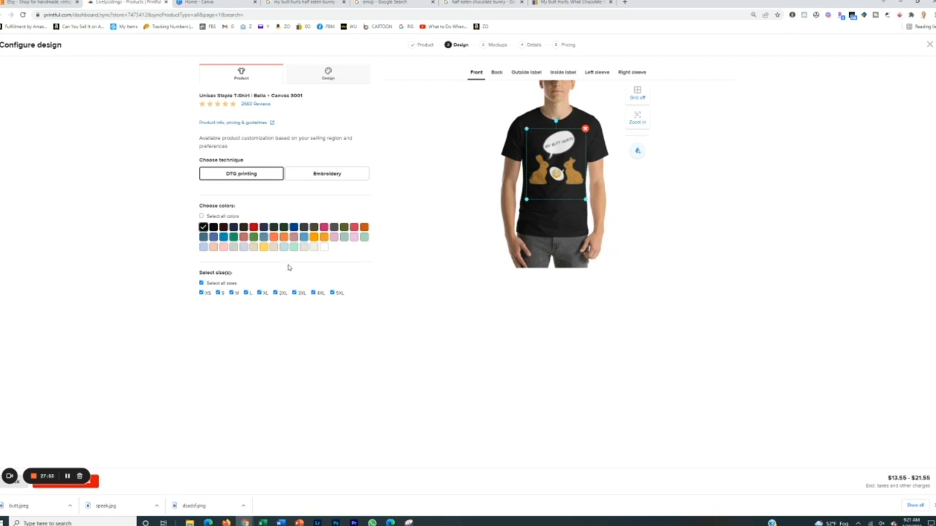
{"action": "mouse_move", "coordinate": [324, 246]}
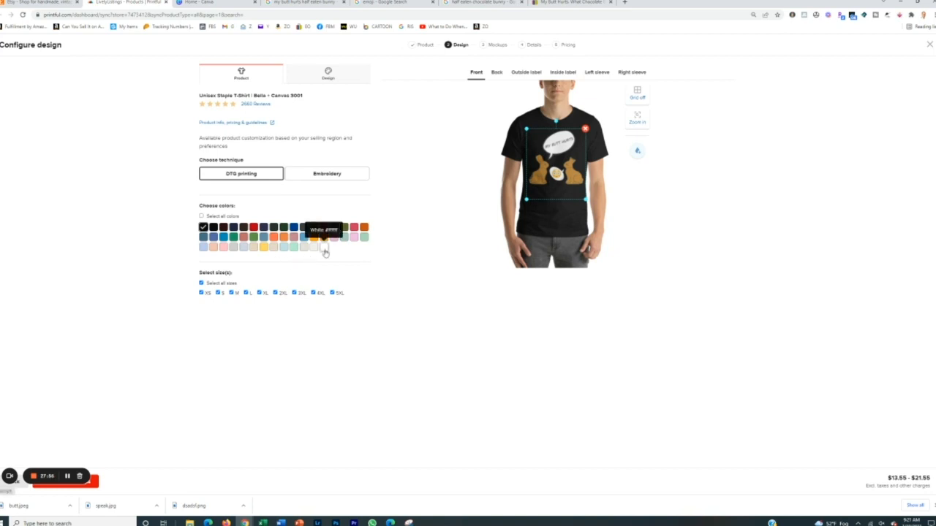
{"action": "mouse_move", "coordinate": [588, 114]}
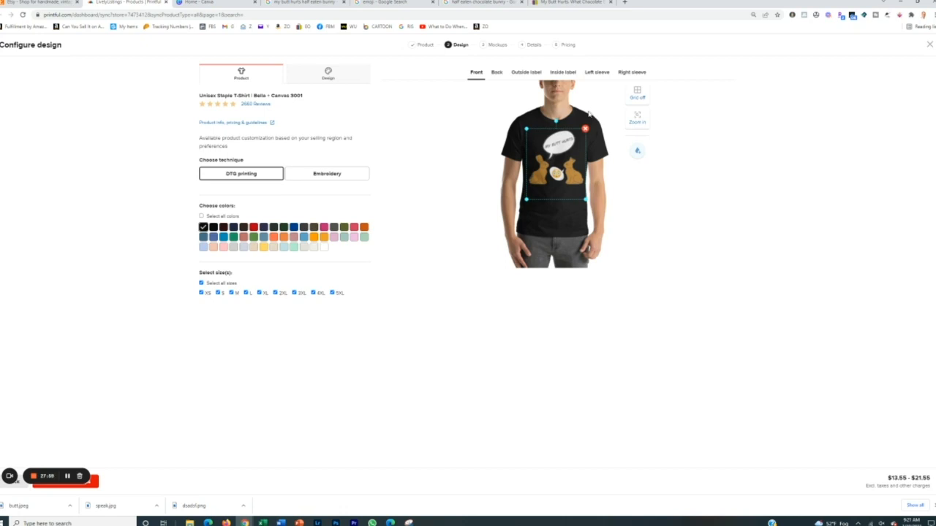
Pick the shirt colours, drop the 3XL–5XL sizes, preview a light colour and save to mockups
{"action": "left_click", "coordinate": [202, 216]}
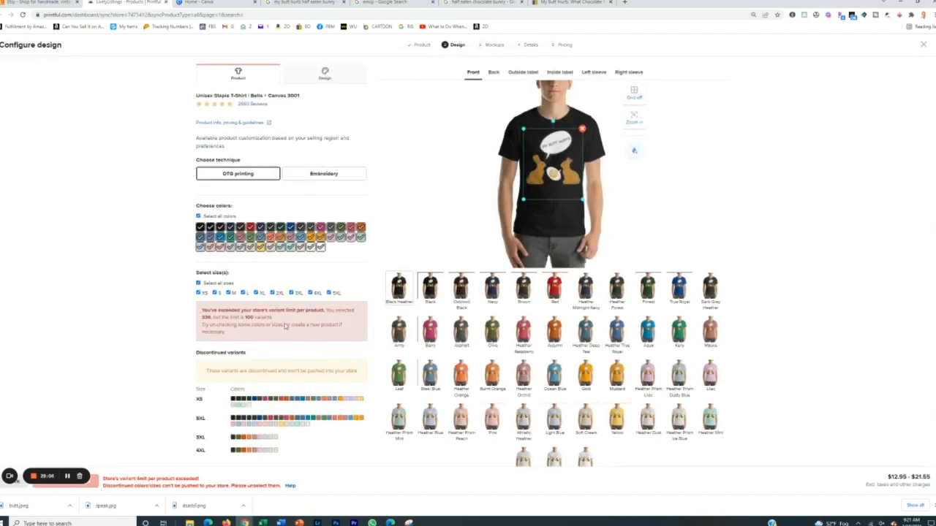
{"action": "left_click", "coordinate": [329, 293]}
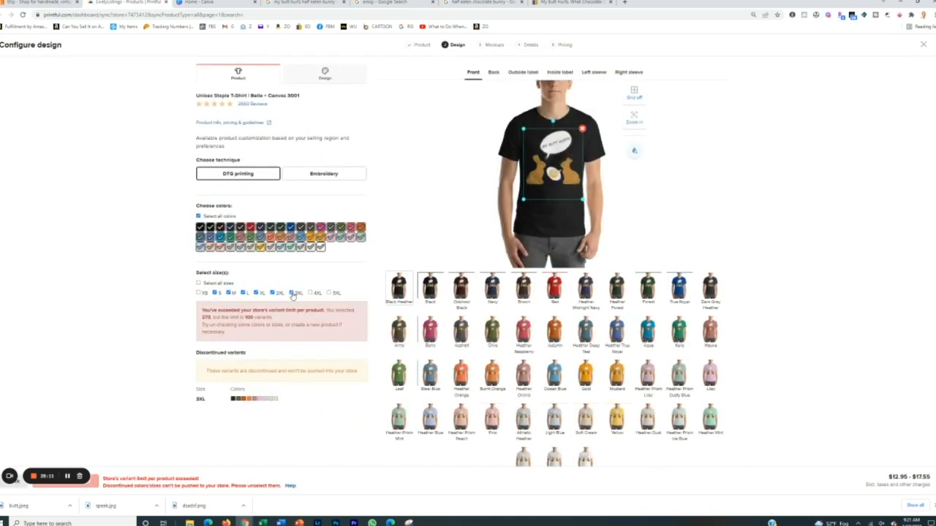
{"action": "left_click", "coordinate": [320, 237]}
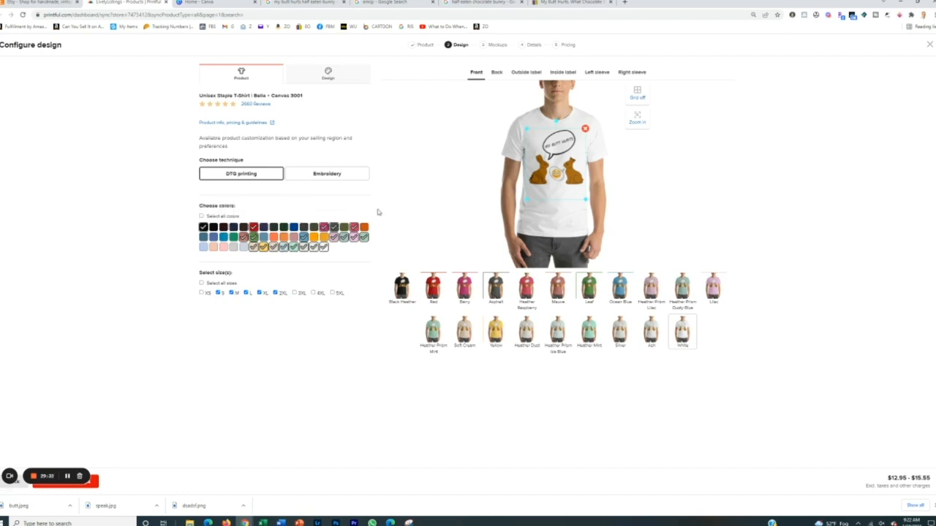
{"action": "mouse_move", "coordinate": [578, 235]}
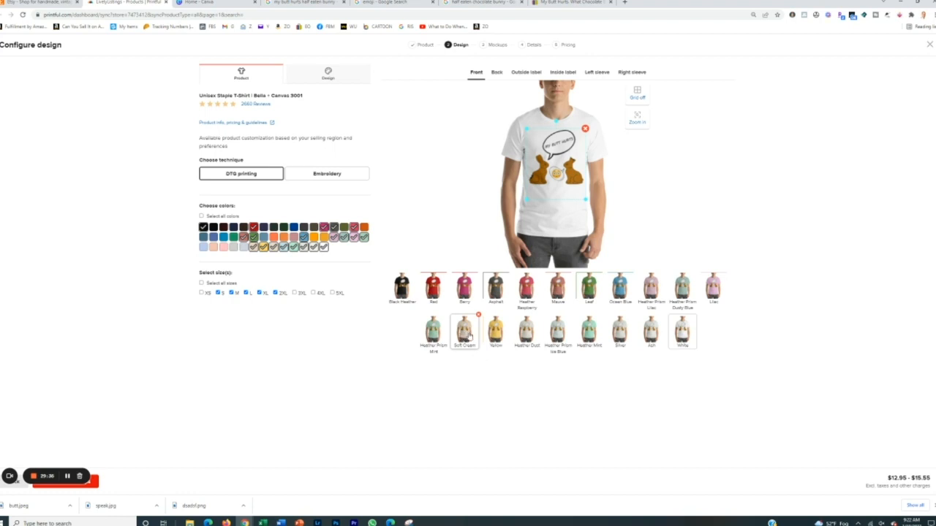
{"action": "left_click", "coordinate": [681, 290]}
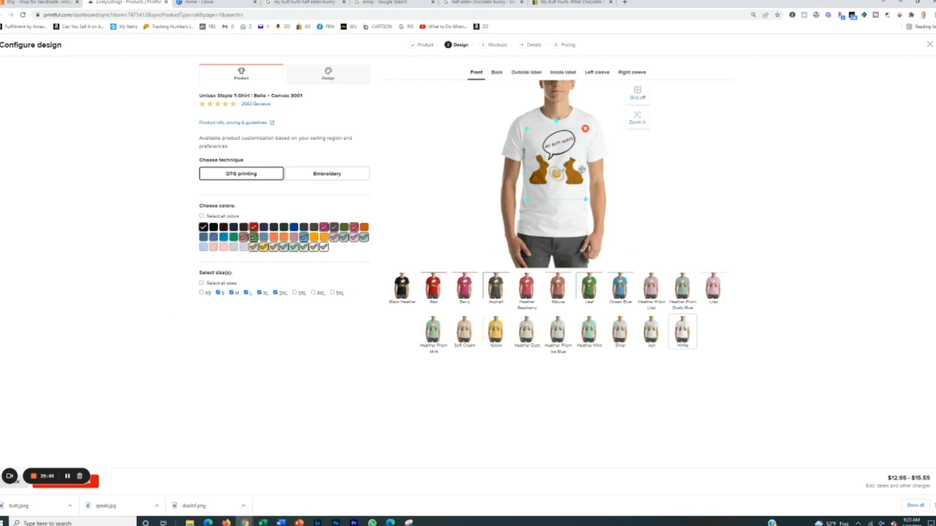
{"action": "mouse_move", "coordinate": [231, 419]}
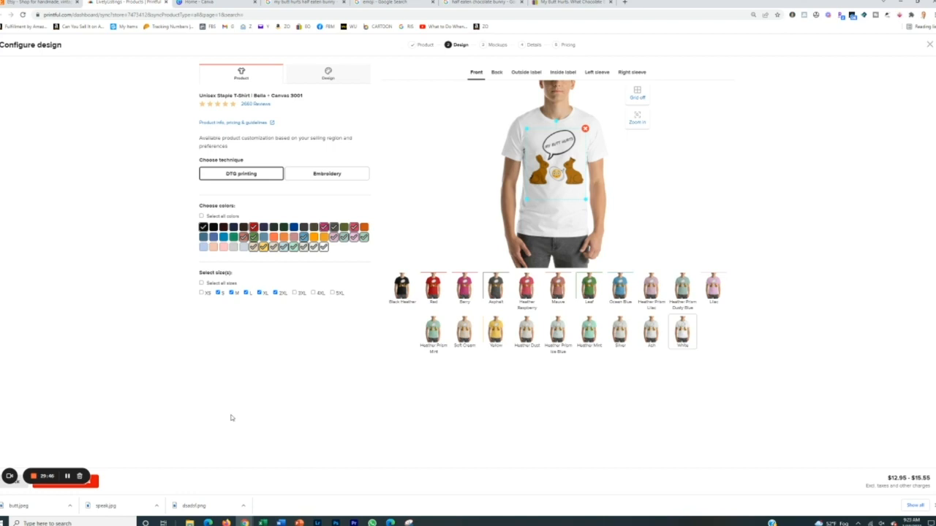
{"action": "left_click", "coordinate": [509, 44]}
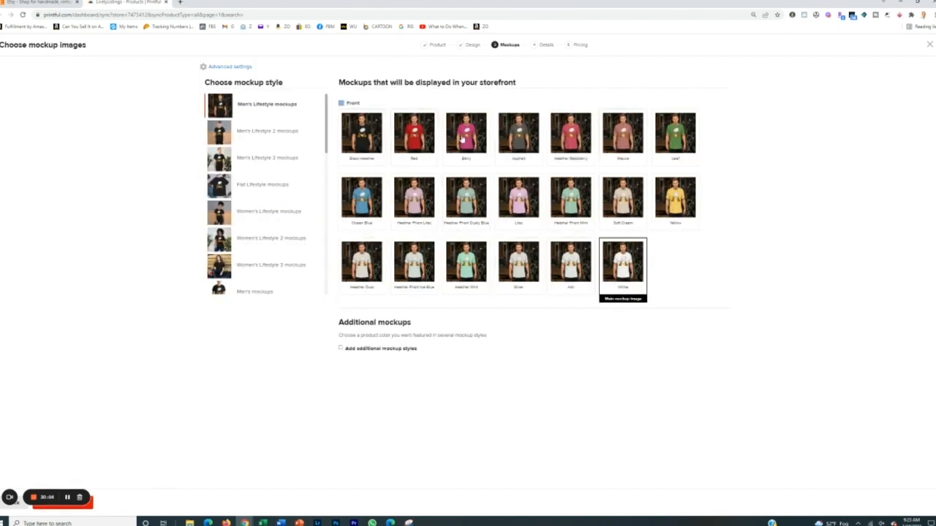
{"action": "mouse_move", "coordinate": [368, 139]}
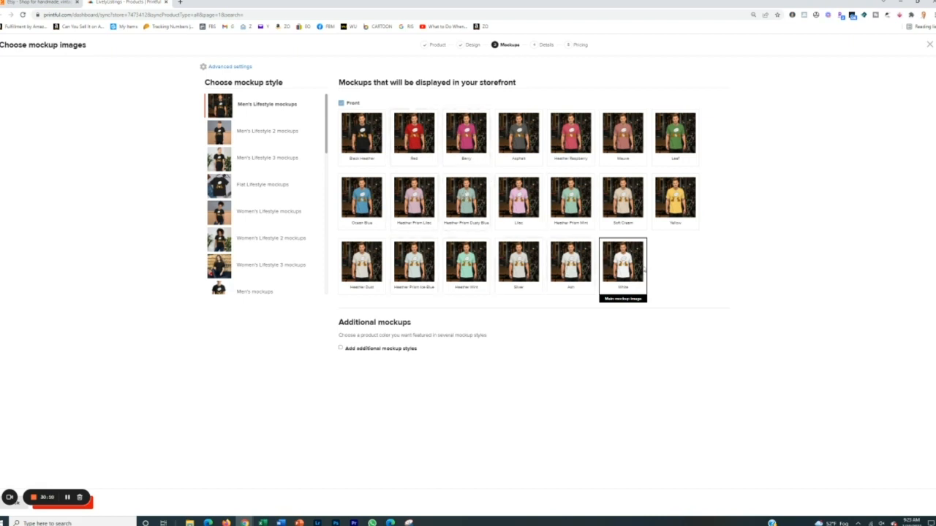
{"action": "mouse_move", "coordinate": [386, 218]}
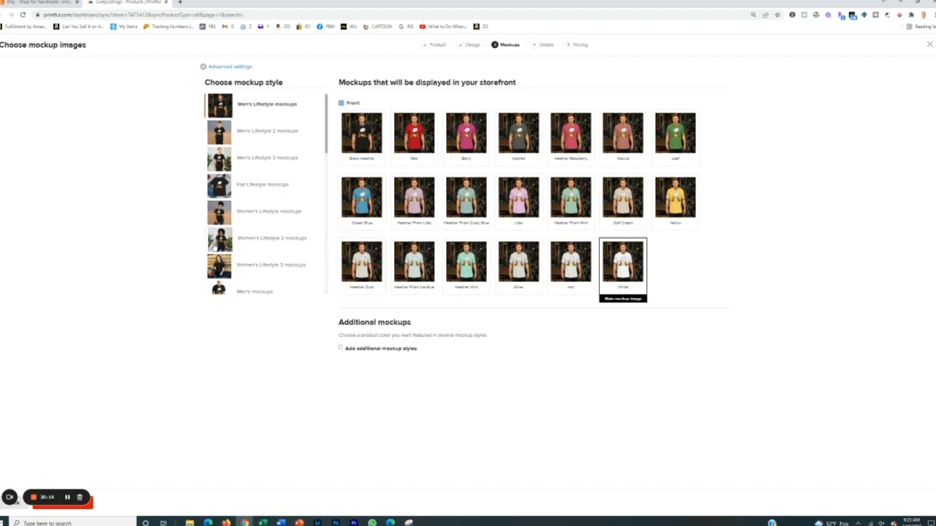
Select the spring/summer flat-lay mockup style and continue to product details
{"action": "left_click", "coordinate": [272, 237]}
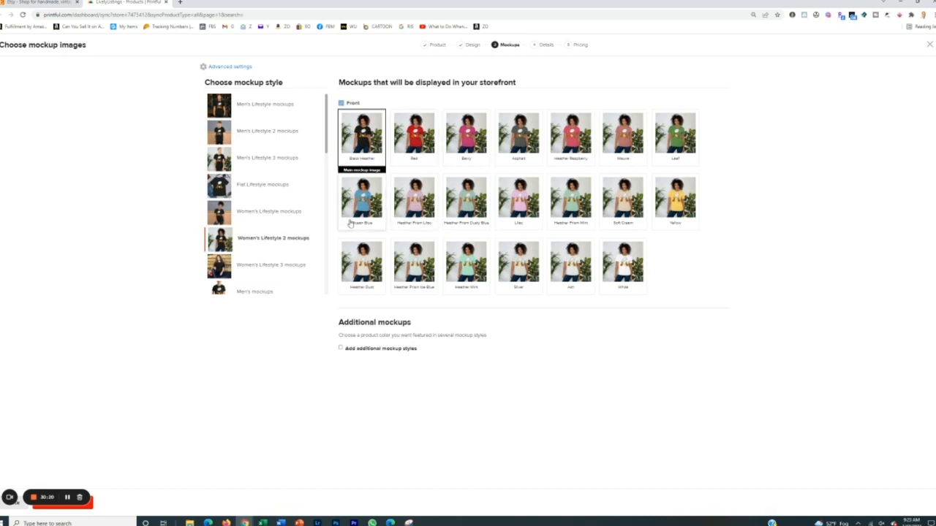
{"action": "scroll", "scroll_direction": "down", "scroll_amount": 3}
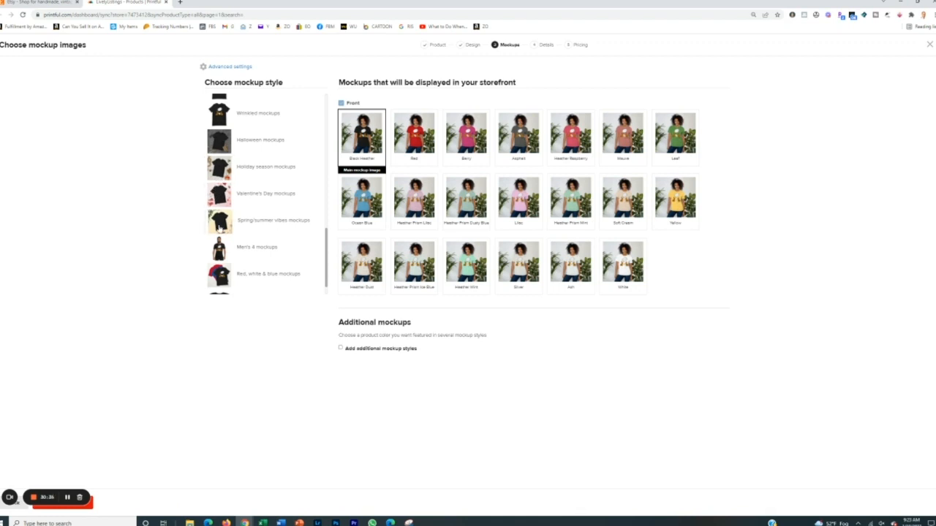
{"action": "mouse_move", "coordinate": [465, 202]}
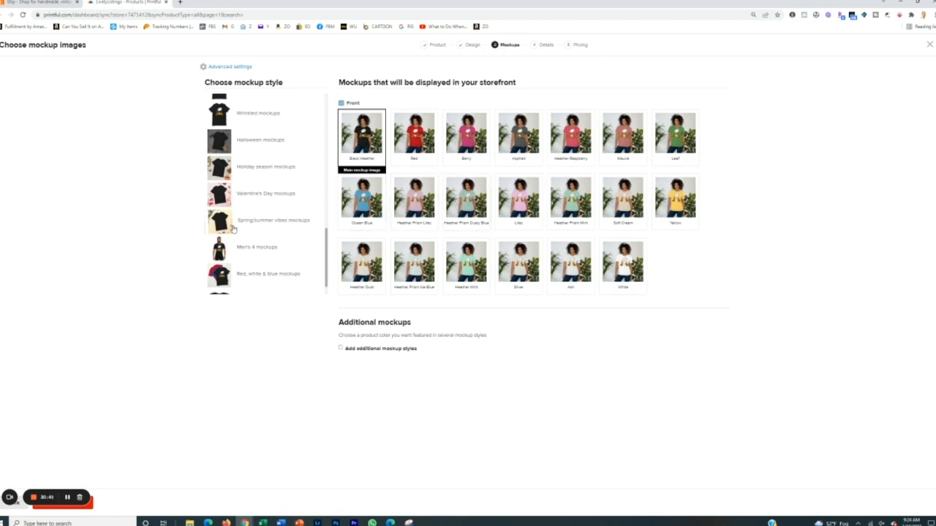
{"action": "left_click", "coordinate": [274, 219]}
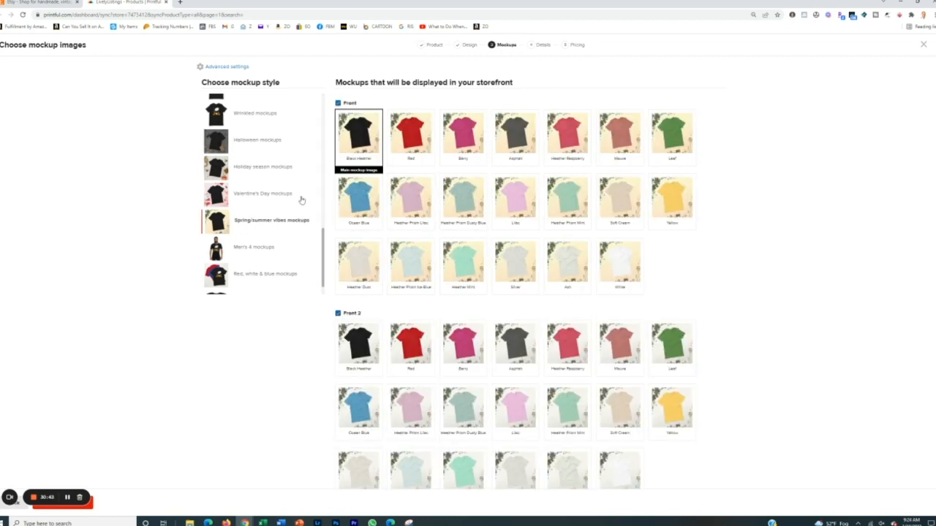
{"action": "left_click", "coordinate": [541, 44]}
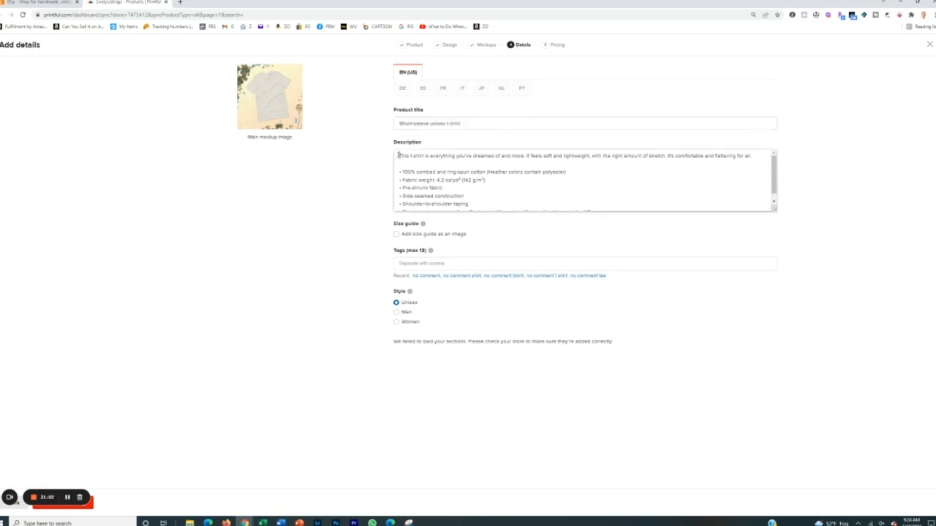
Delete the 'Blank product sourced from…' line from the description and switch to the Etsy listing
{"action": "left_click_drag", "start_coordinate": [775, 210], "coordinate": [775, 332]}
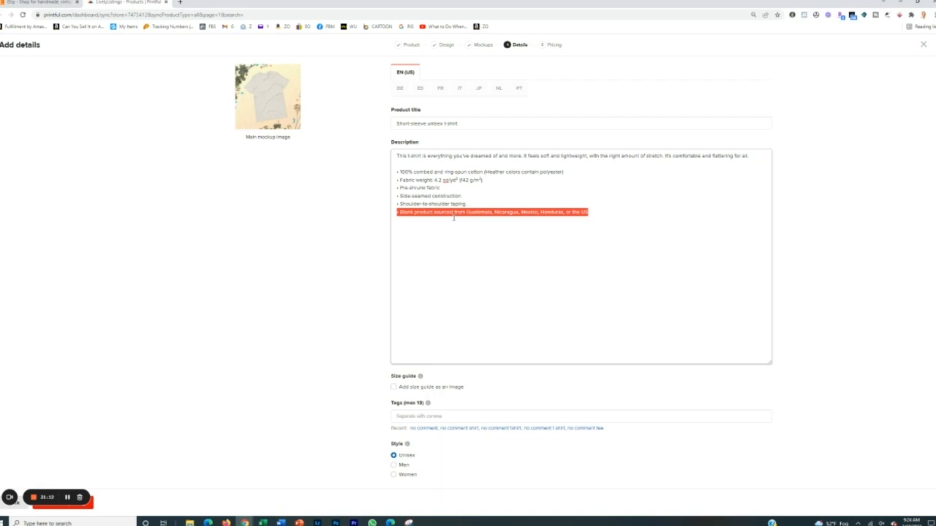
{"action": "key", "text": "Delete"}
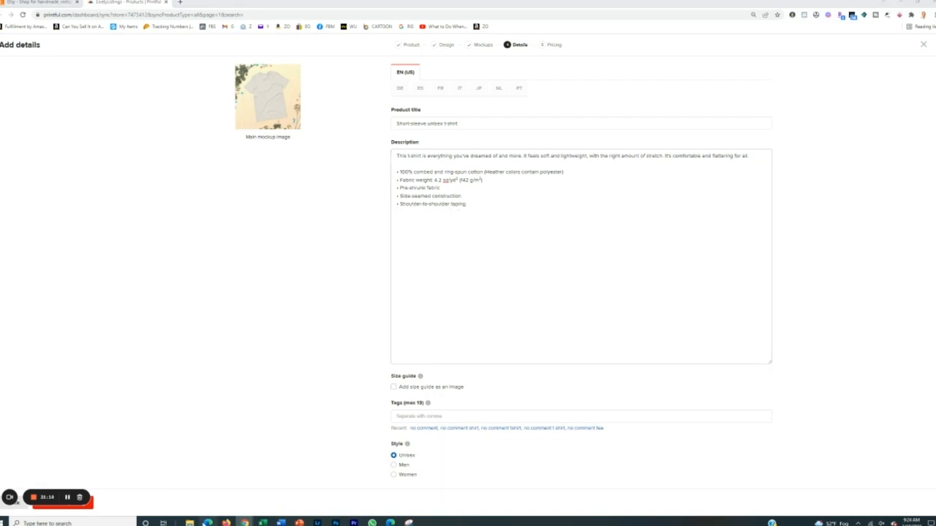
{"action": "left_click", "coordinate": [139, 3]}
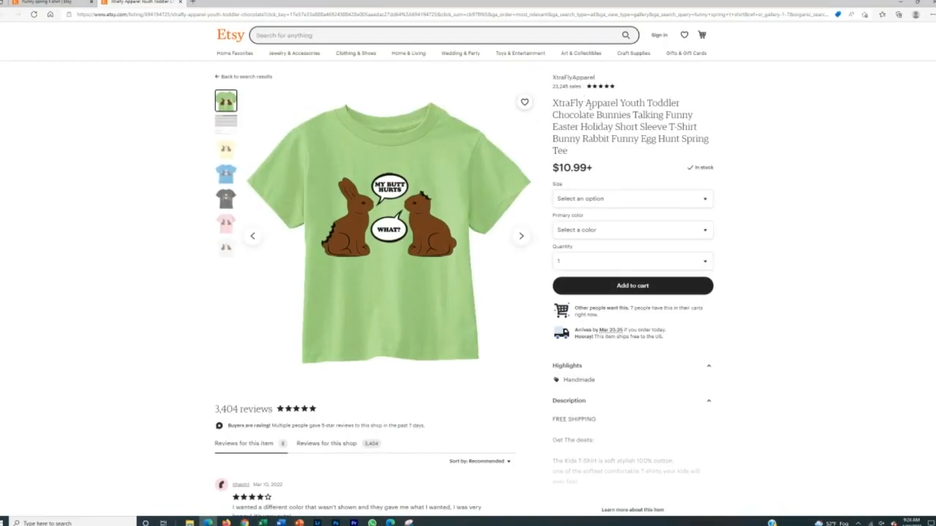
Copy the Etsy chocolate bunnies tee title for Printful, then expand the Etsy listing description
{"action": "right_click", "coordinate": [629, 126]}
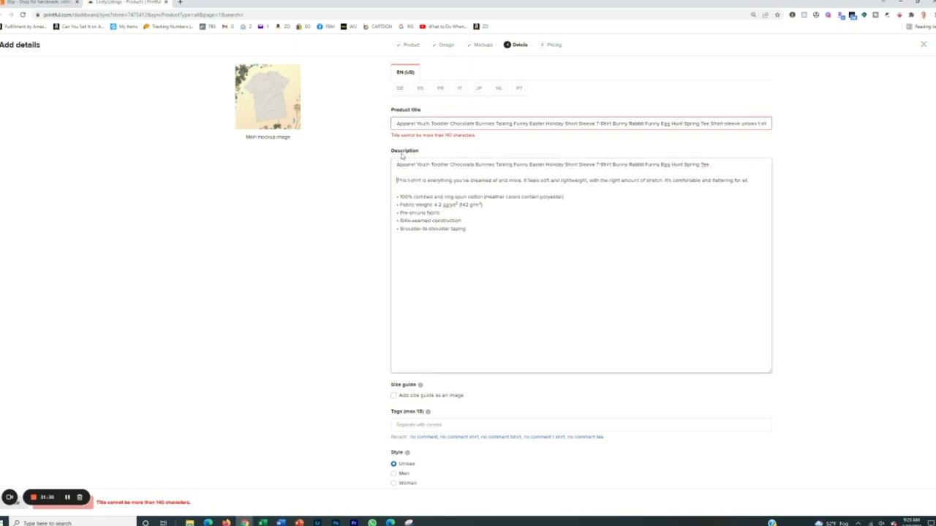
{"action": "left_click", "coordinate": [139, 3]}
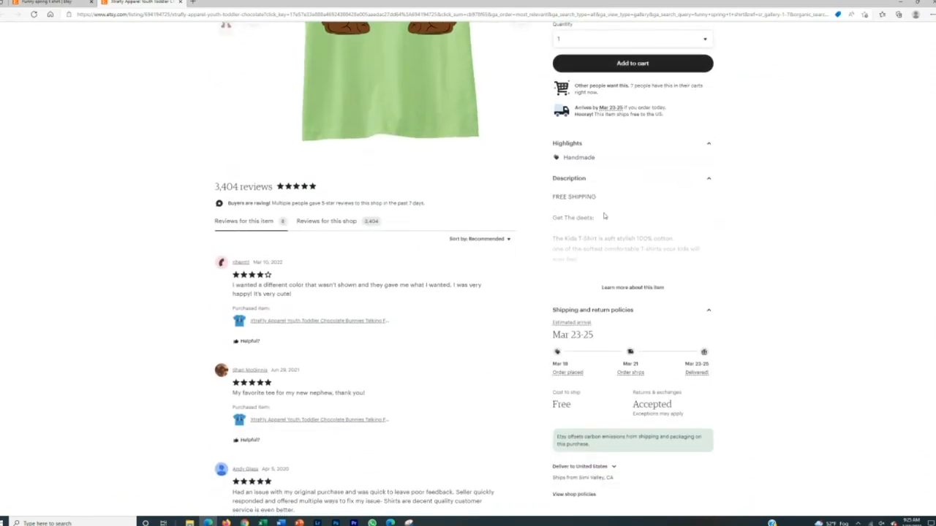
{"action": "left_click", "coordinate": [632, 286]}
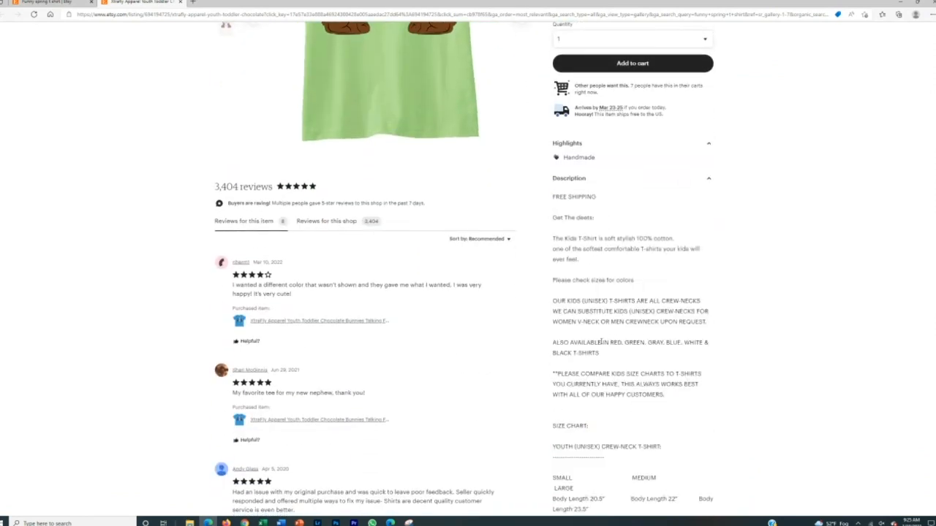
{"action": "scroll", "scroll_direction": "up", "scroll_amount": 3}
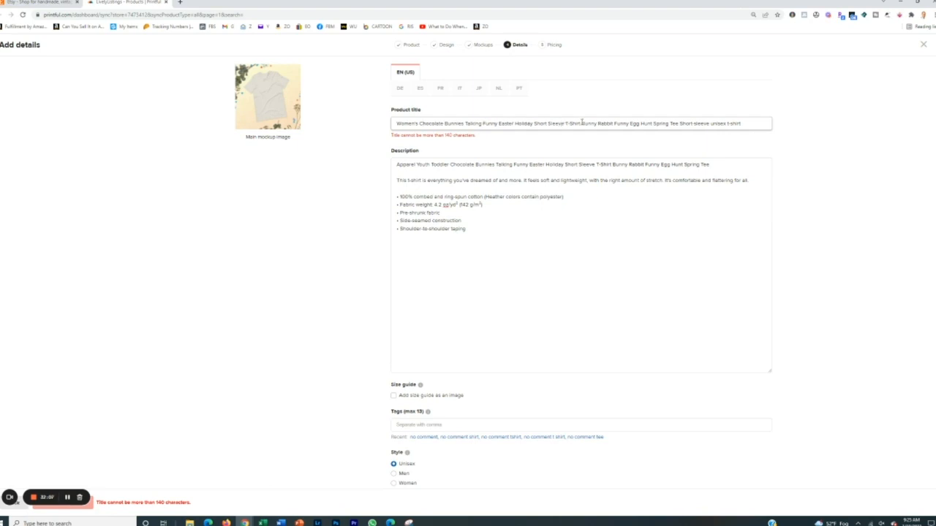
{"action": "mouse_move", "coordinate": [633, 123]}
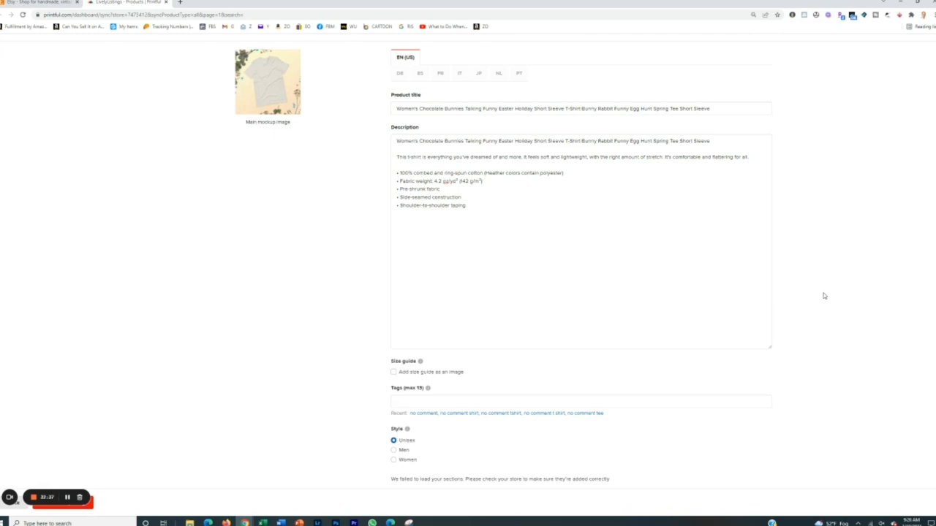
Accept the shortened Women's chocolate bunnies Easter tee title and continue to pricing
{"action": "left_click", "coordinate": [585, 43]}
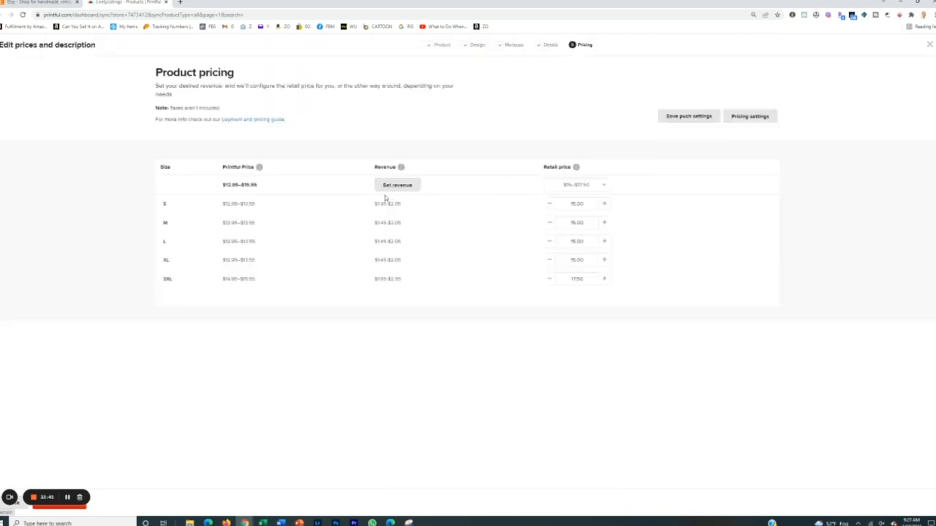
{"action": "mouse_move", "coordinate": [659, 204]}
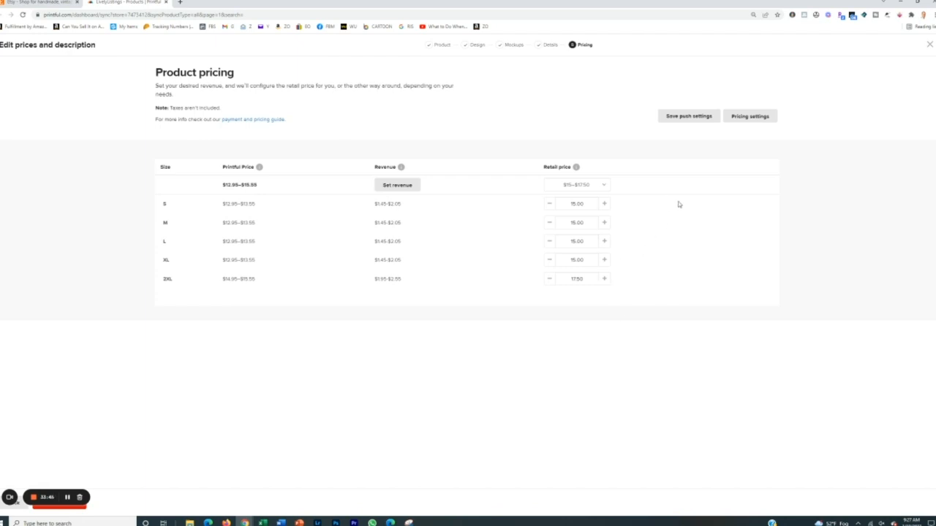
Review the per-size retail prices and submit the bunny tee to the store
{"action": "left_click", "coordinate": [576, 203]}
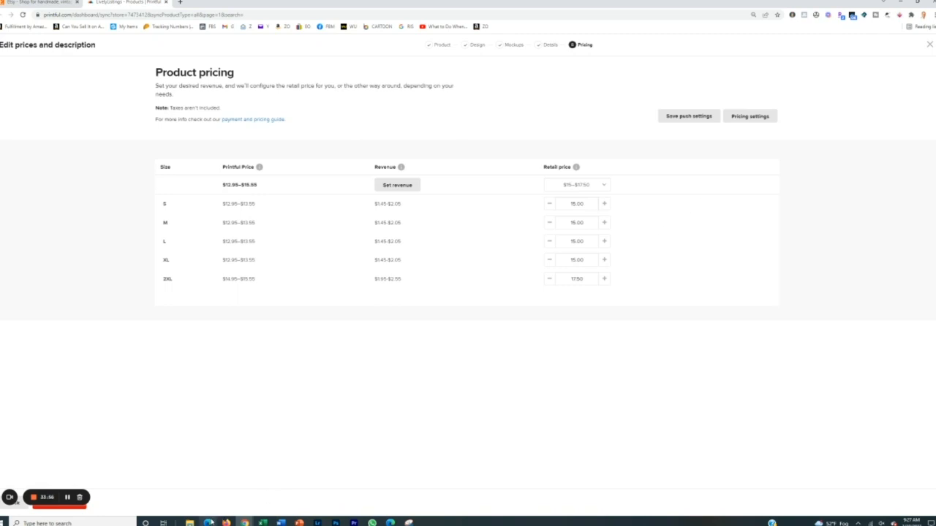
{"action": "left_click", "coordinate": [134, 3]}
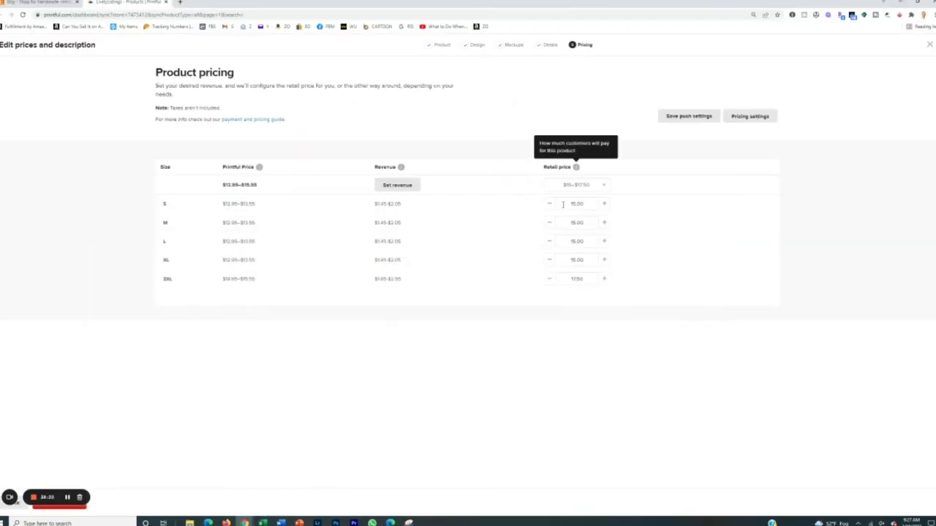
{"action": "left_click", "coordinate": [931, 44]}
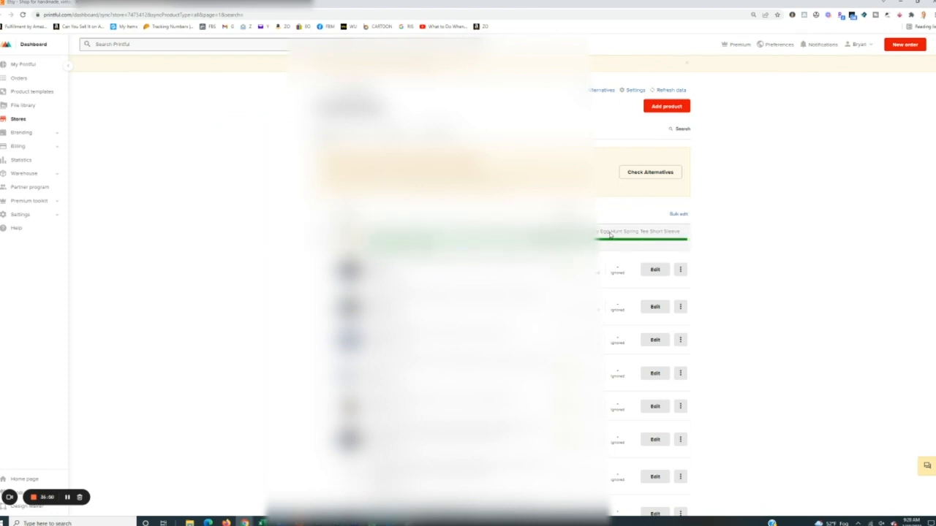